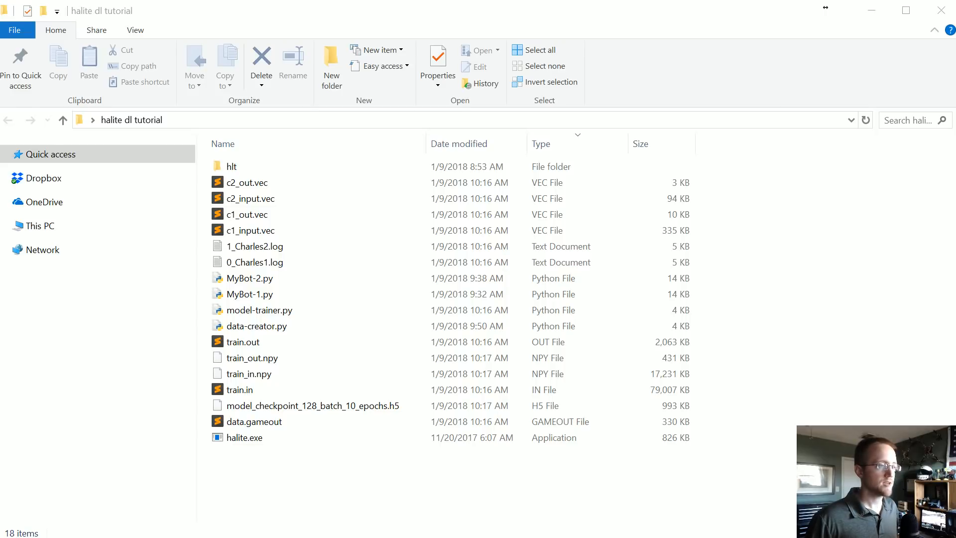
- Duplicate MyBot-1.py in the halite dl tutorial folder and rename the copy MyBot.py
{"action": "left_click", "coordinate": [251, 198]}
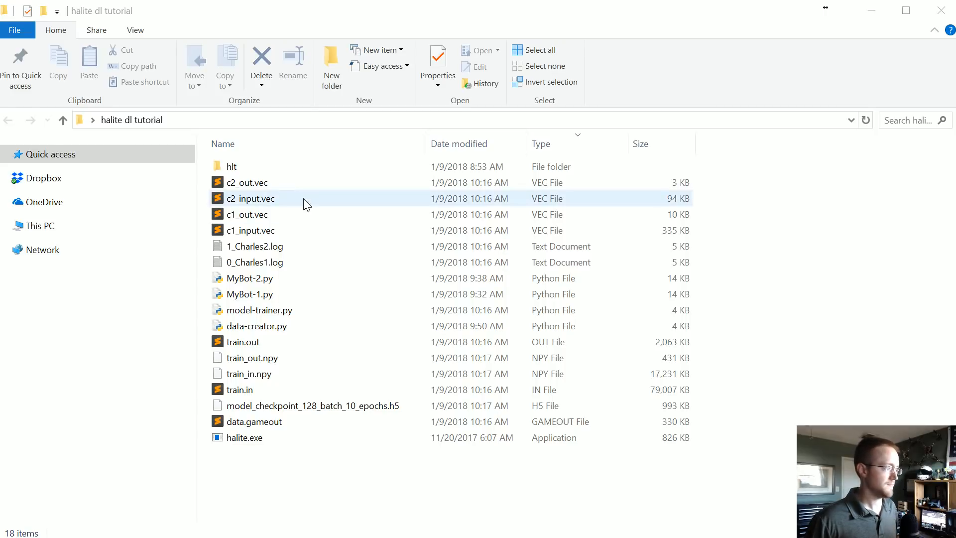
{"action": "left_click", "coordinate": [250, 294]}
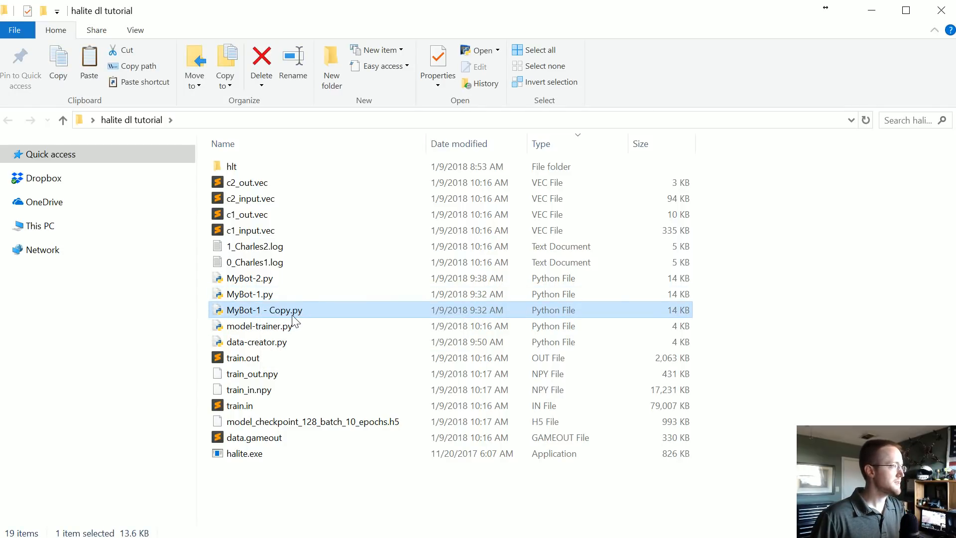
{"action": "left_click", "coordinate": [265, 310]}
{"action": "type", "text": "MyBot"}
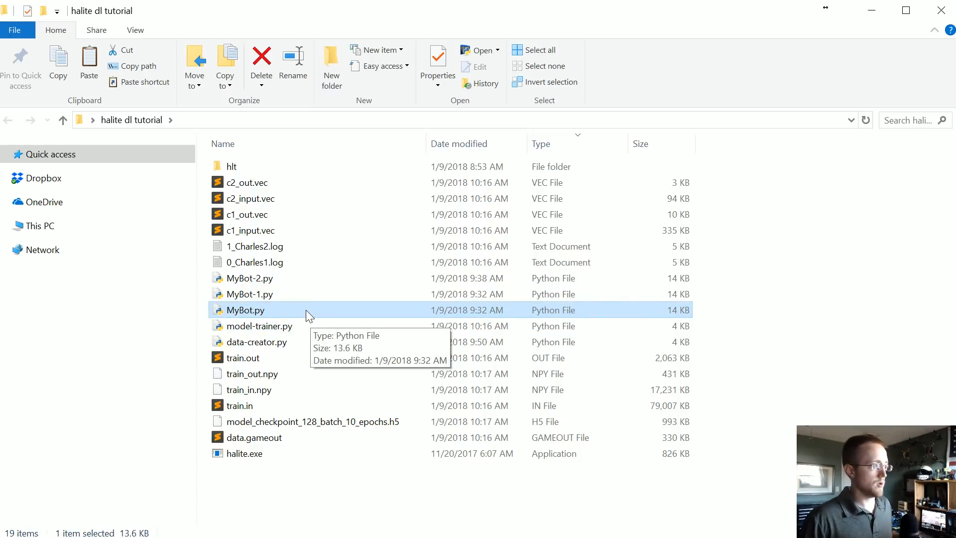
{"action": "right_click", "coordinate": [246, 310]}
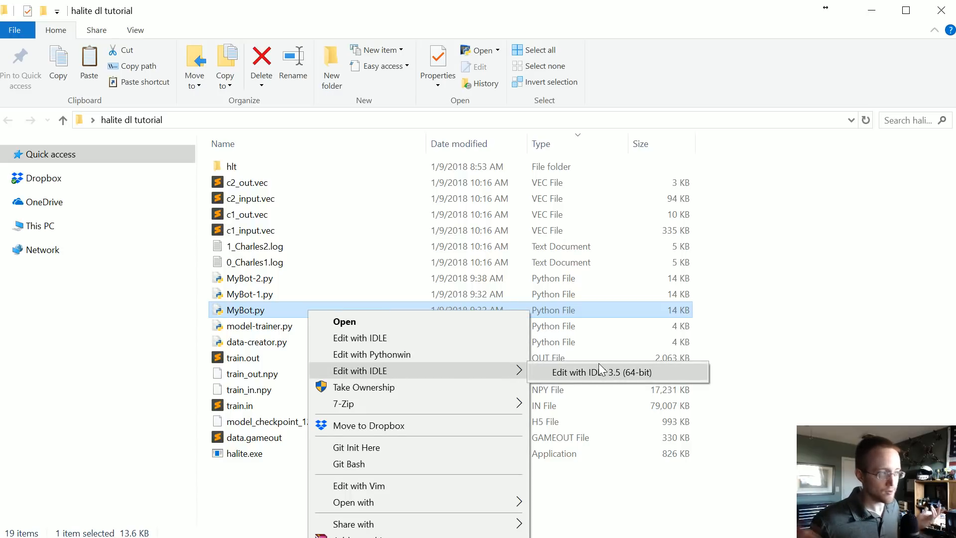
{"action": "mouse_move", "coordinate": [600, 374]}
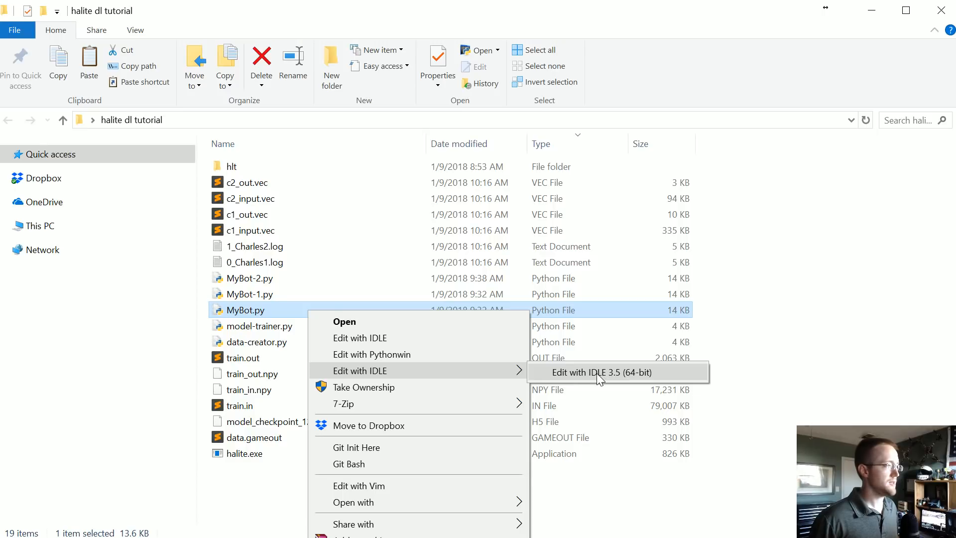
- Edit MyBot.py in IDLE 3.5 (64-bit) and review the ship-plan elif branch
{"action": "left_click", "coordinate": [602, 373]}
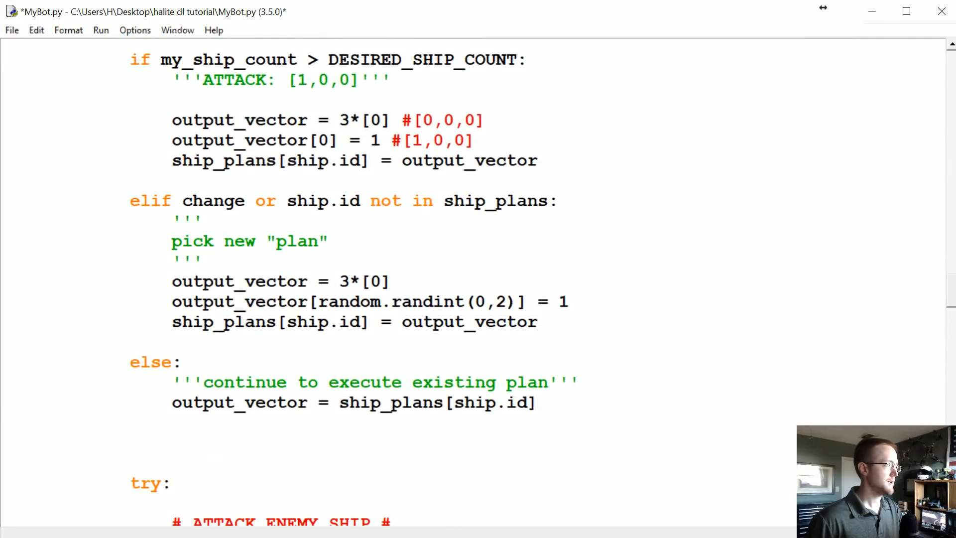
{"action": "scroll", "scroll_direction": "down", "scroll_amount": 3}
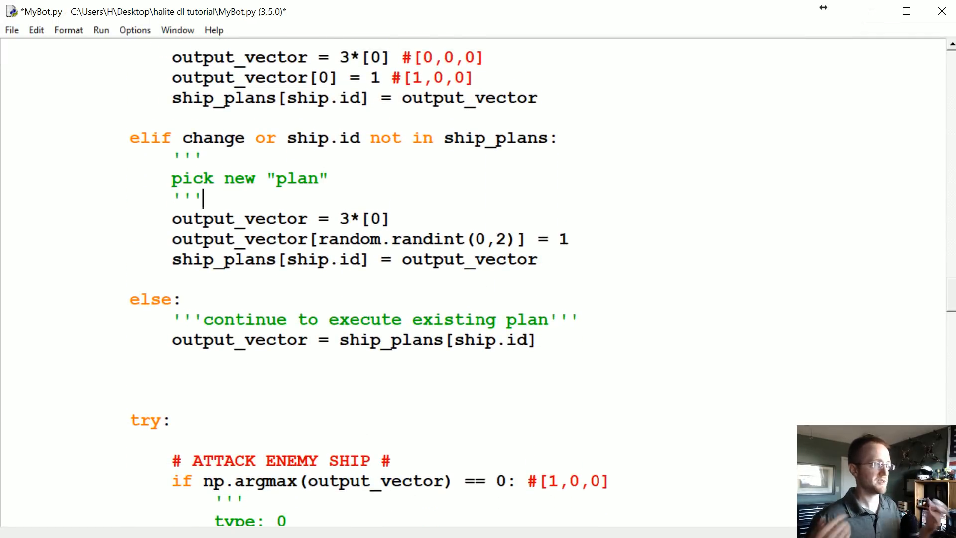
{"action": "double_click", "coordinate": [213, 137]}
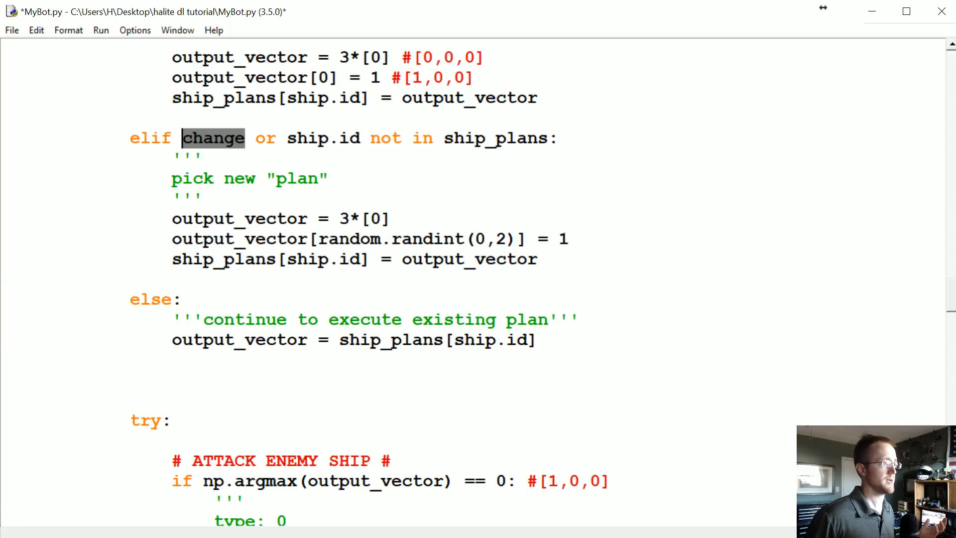
{"action": "left_click_drag", "start_coordinate": [173, 218], "coordinate": [538, 259]}
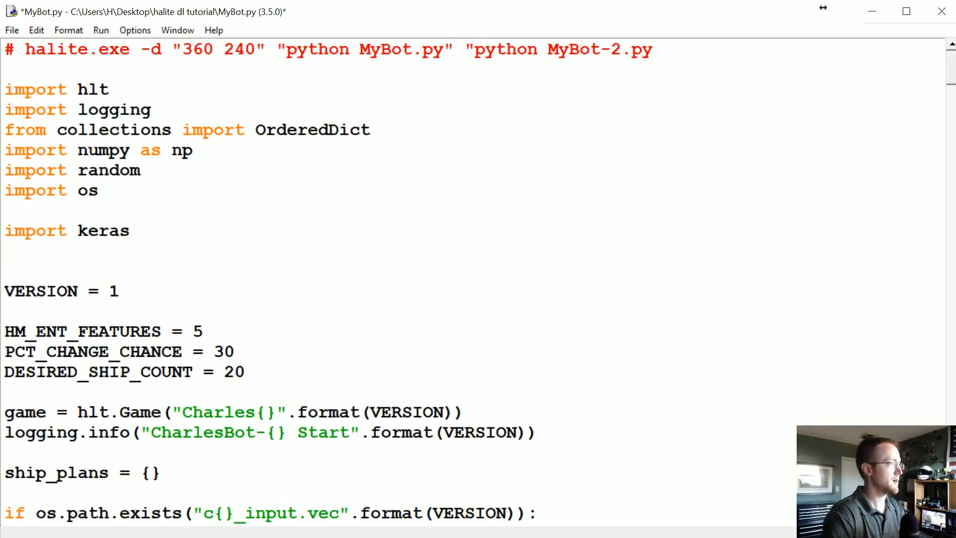
- Import tensorflow as tf and load_model from keras.models below import keras
{"action": "type", "text": "import tensorflow as tf"}
{"action": "type", "text": "from ker"}
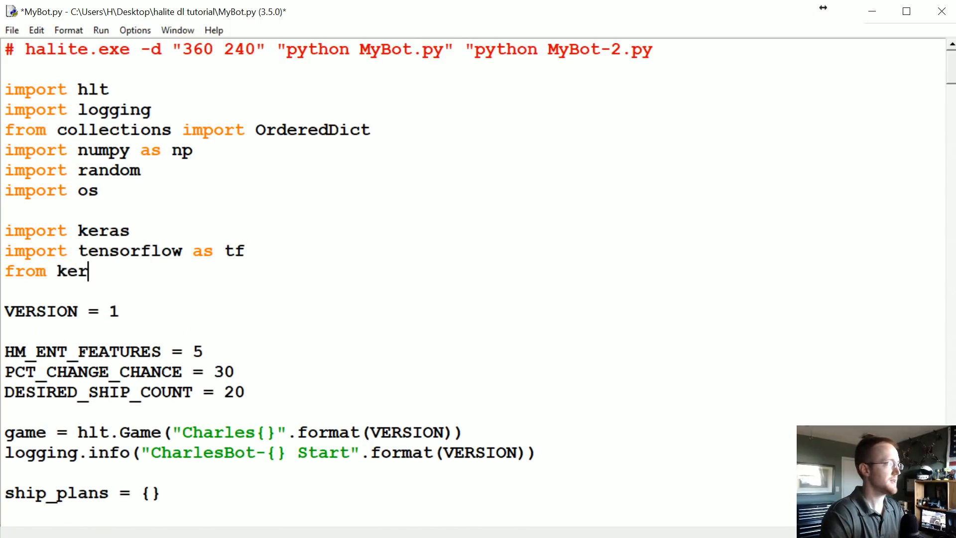
{"action": "type", "text": "as.models import l"}
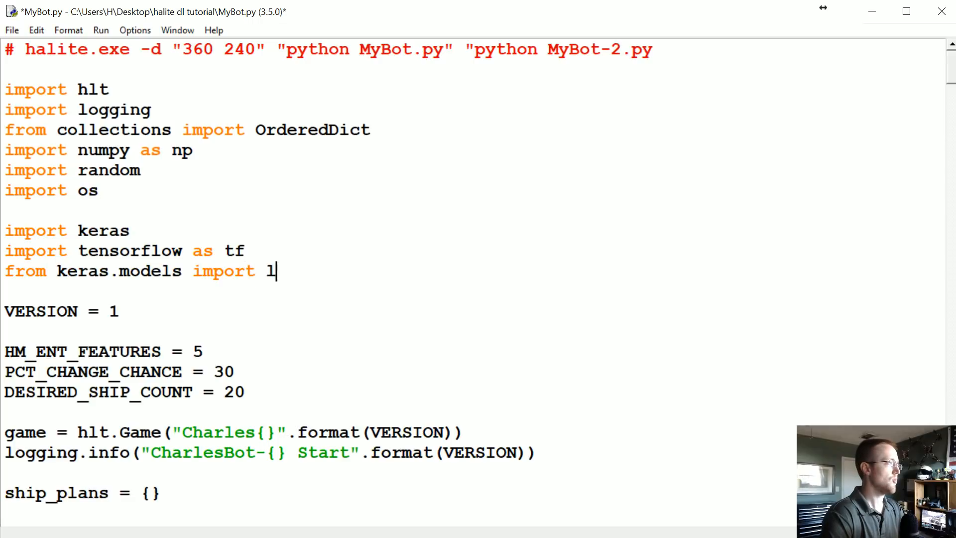
{"action": "type", "text": "oad_model"}
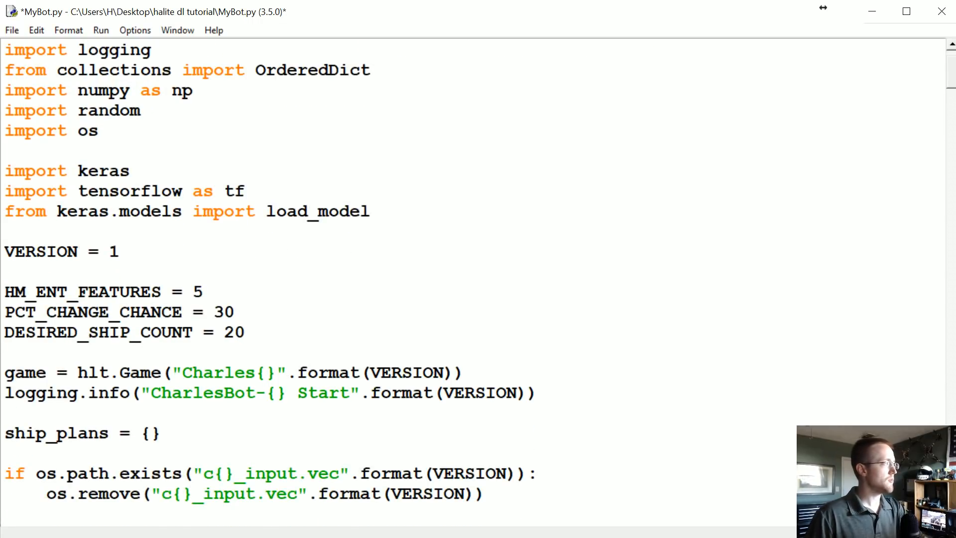
{"action": "scroll", "scroll_direction": "down", "scroll_amount": 3}
{"action": "type", "text": "os.ens"}
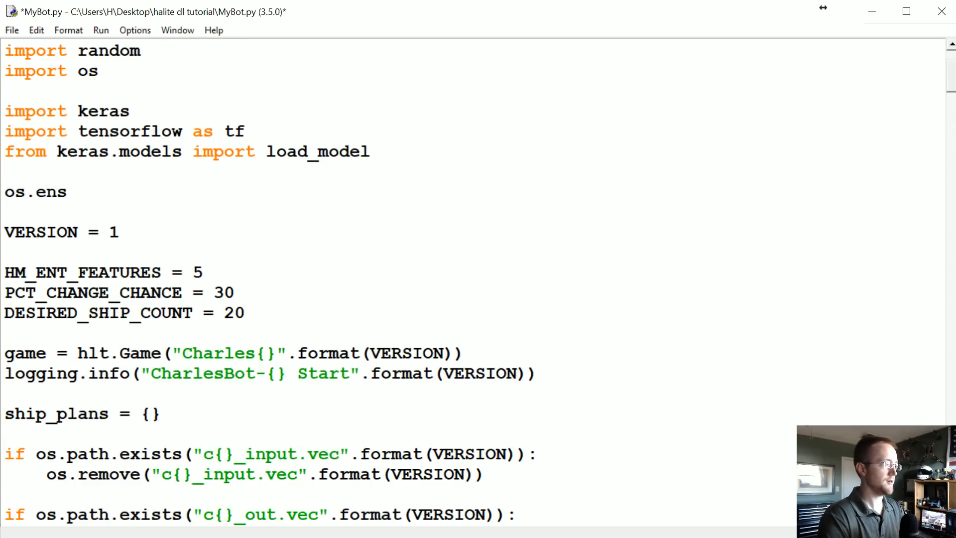
- Set TF_CPP_MIN_LOG_LEVEL to '99' and tf.logging verbosity to ERROR below the imports
{"action": "key", "text": "Backspace"}
{"action": "type", "text": "viron['TF_CPP_MIN_LOG_LEVEL'] = '99'"}
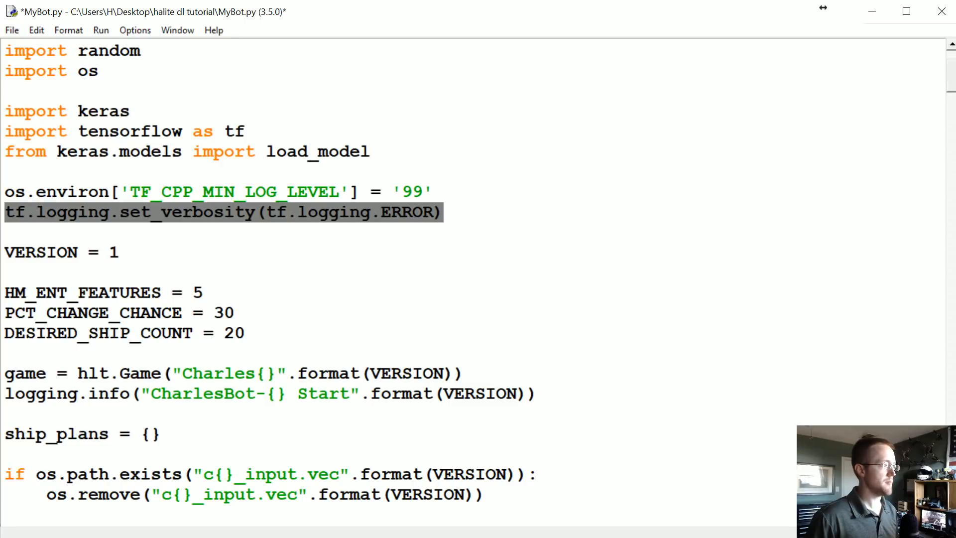
{"action": "left_click", "coordinate": [224, 212]}
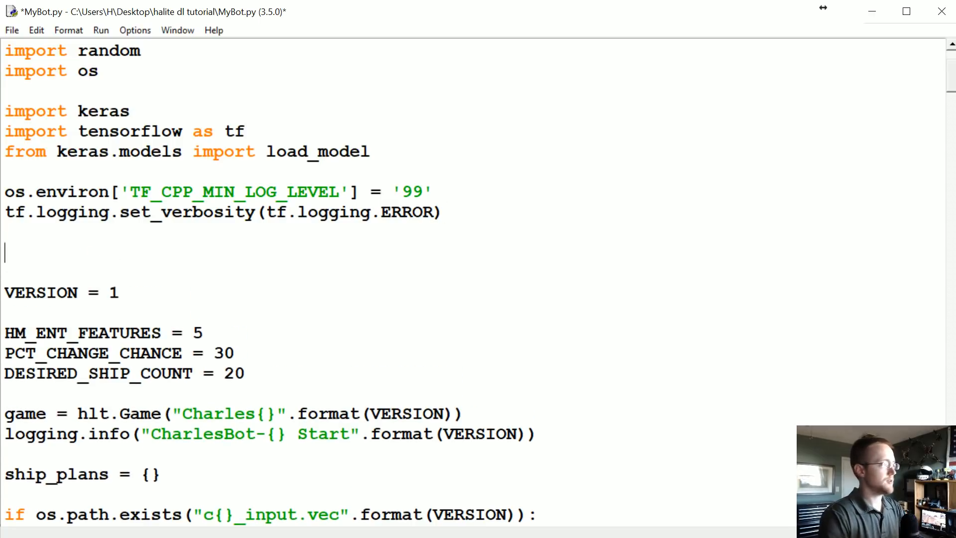
- Load the network with model = load_model('model_checkpoint_128_batch_10_epochs.h5')
{"action": "type", "text": "model = load_"}
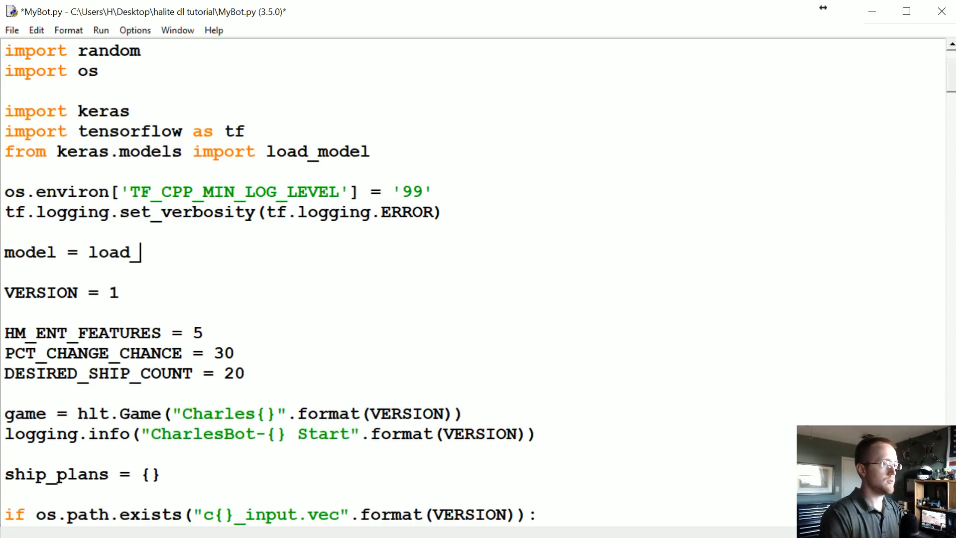
{"action": "type", "text": "model("}
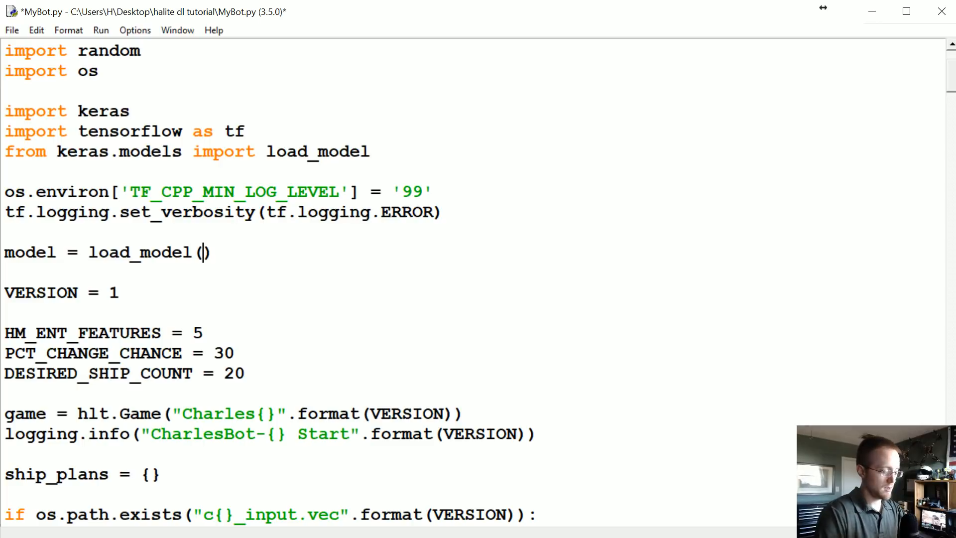
{"action": "type", "text": "''"}
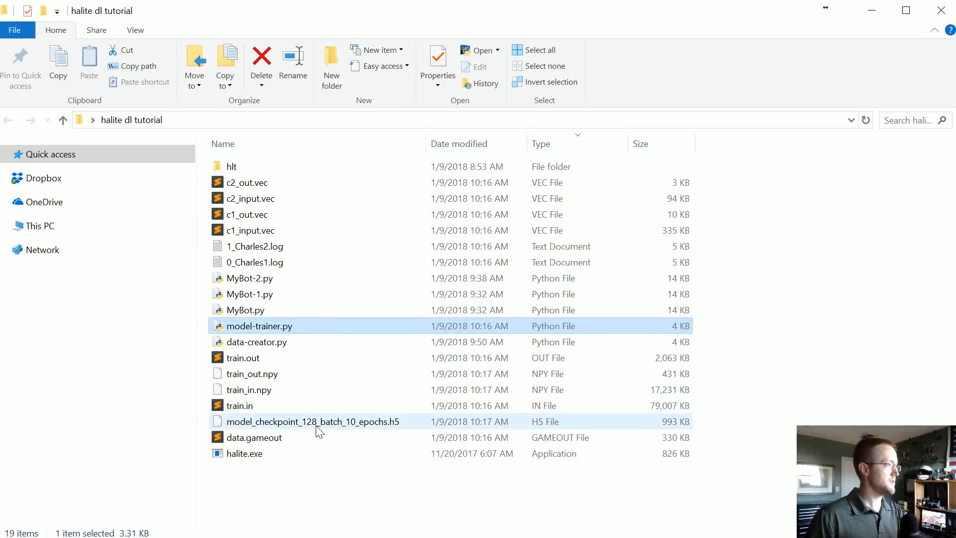
{"action": "left_click", "coordinate": [313, 421]}
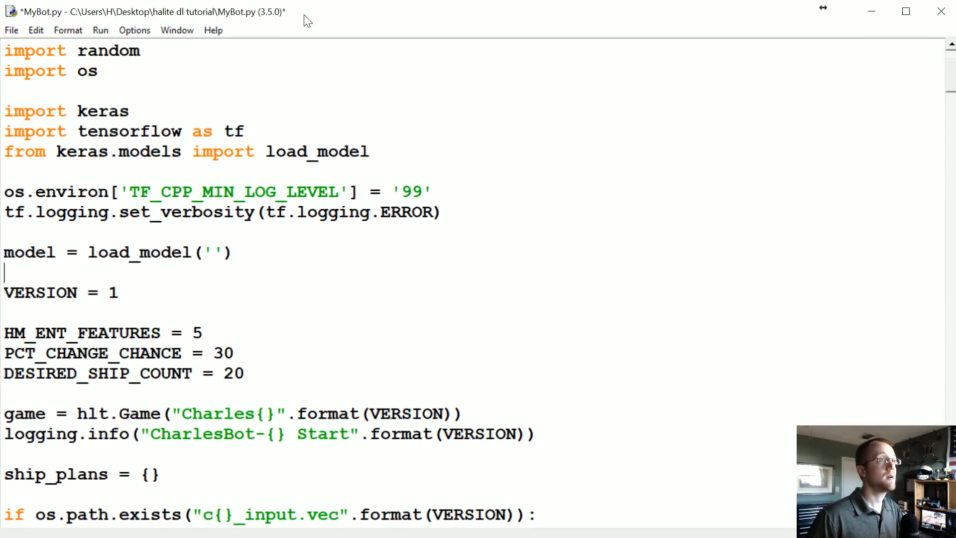
{"action": "type", "text": "model_checkpoint_128_batch_10_epochs.h5"}
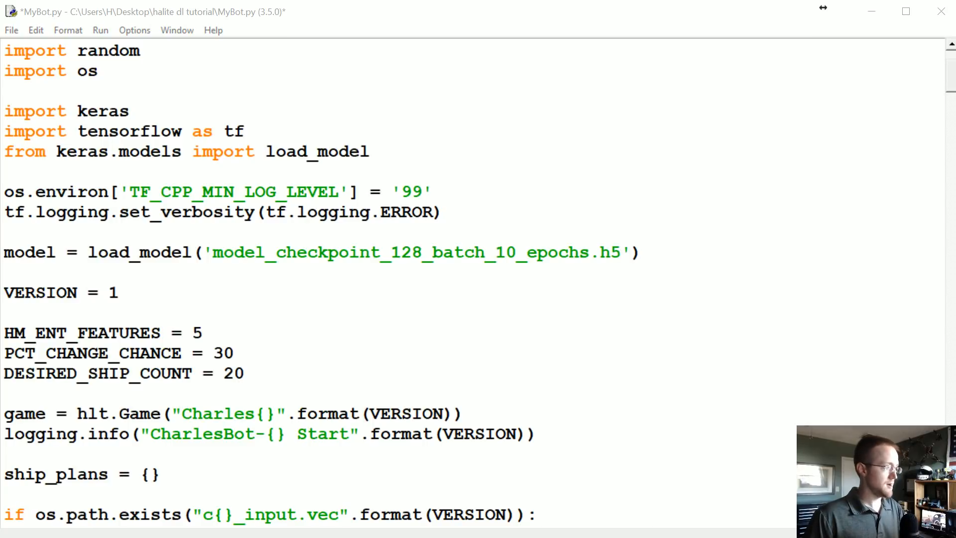
{"action": "type", "text": "config = tf.ConfigProto()"}
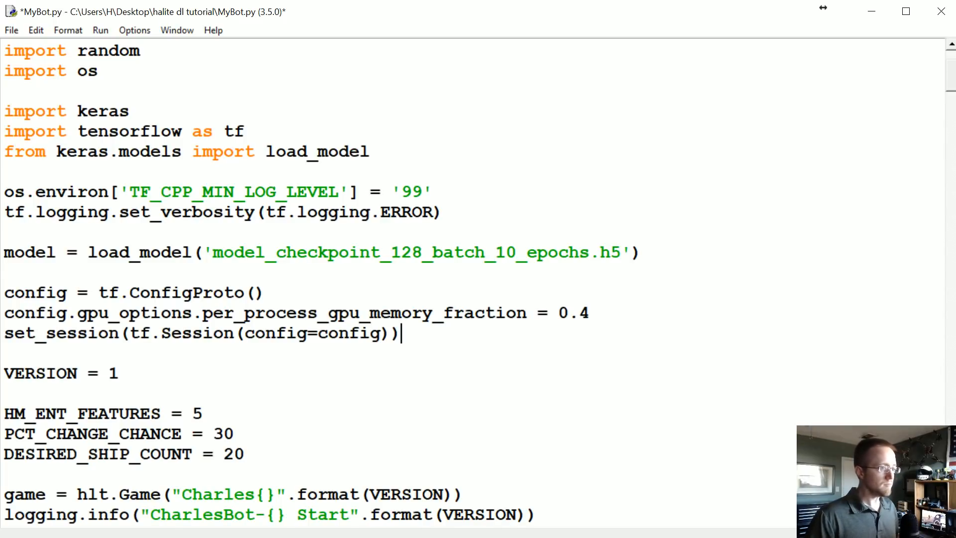
{"action": "left_click_drag", "start_coordinate": [4, 292], "coordinate": [401, 333]}
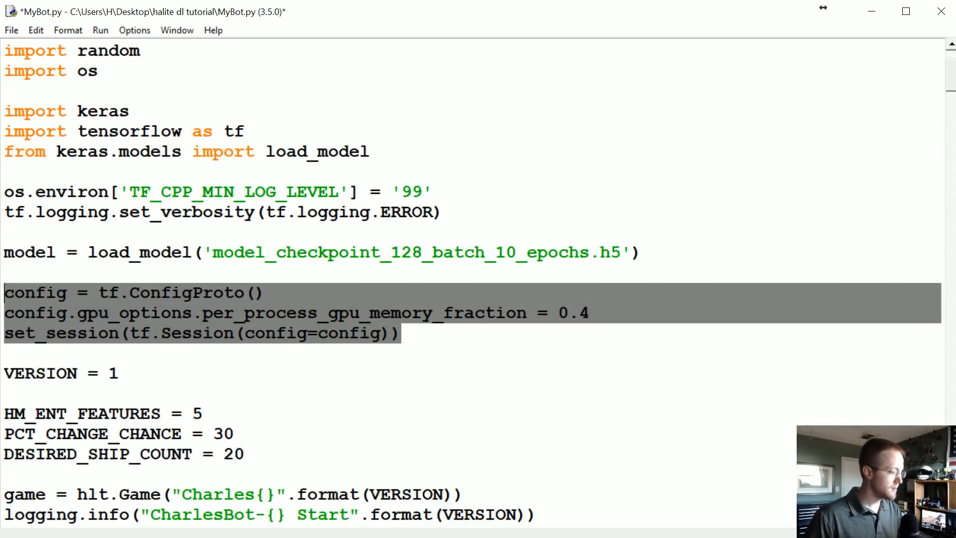
{"action": "key", "text": "Delete"}
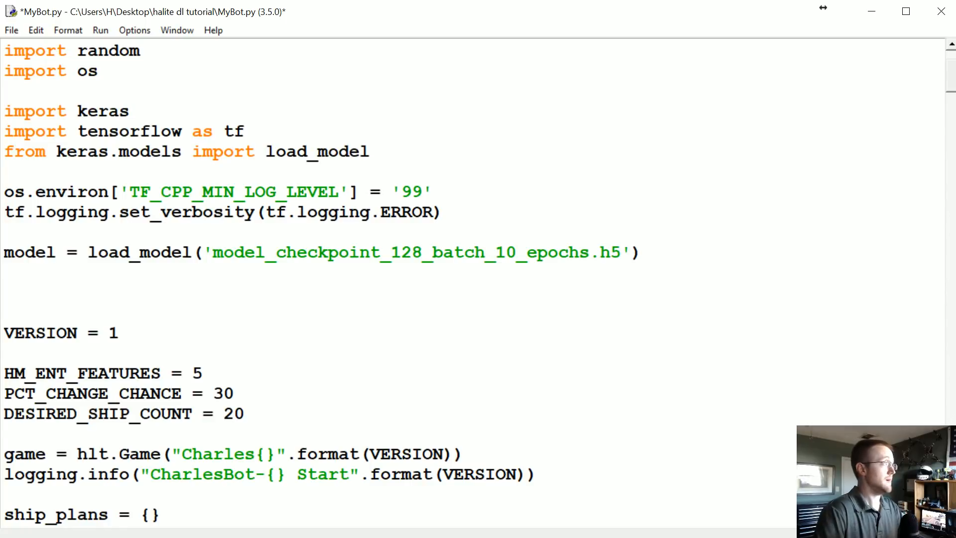
{"action": "type", "text": "config = tf.ConfigProto()"}
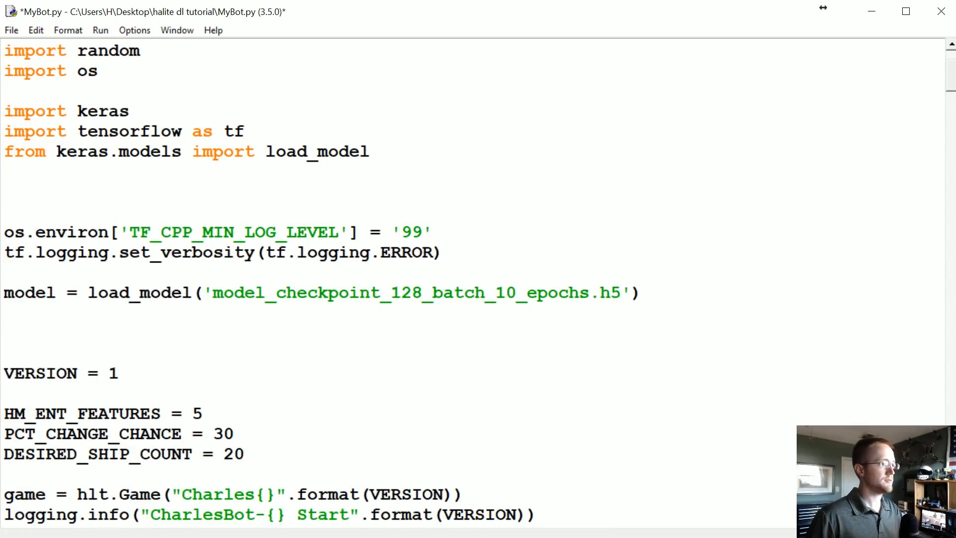
{"action": "left_click", "coordinate": [443, 252]}
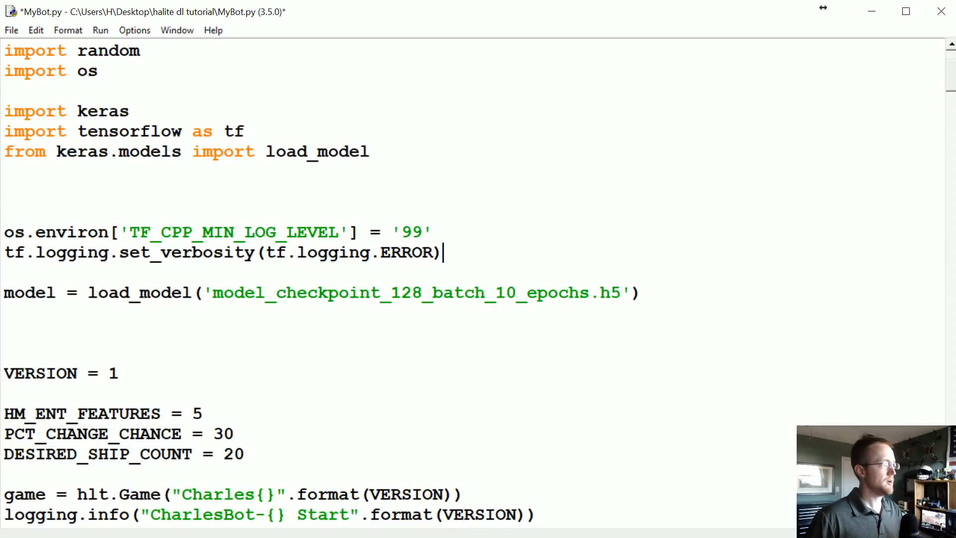
{"action": "type", "text": "config = tf.ConfigProto()"}
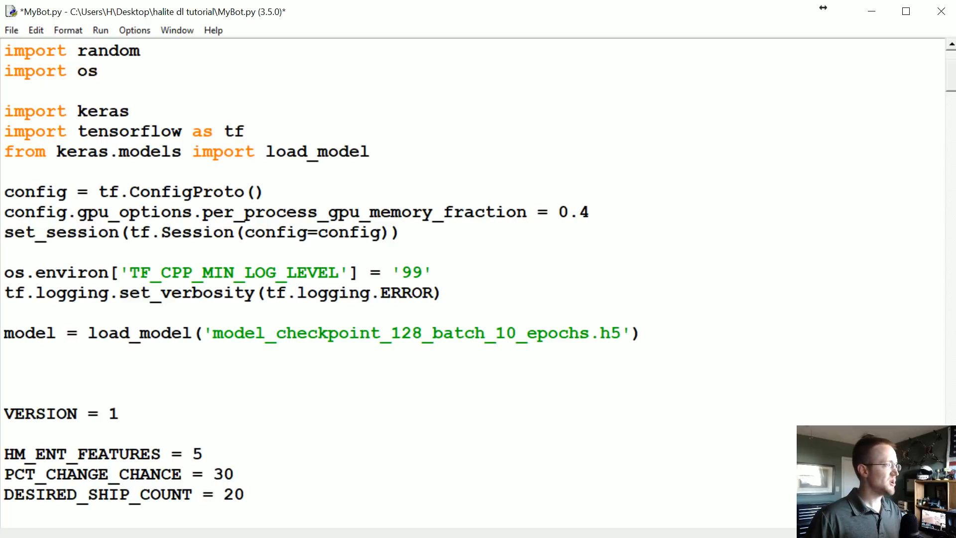
{"action": "left_click_drag", "start_coordinate": [4, 191], "coordinate": [397, 232]}
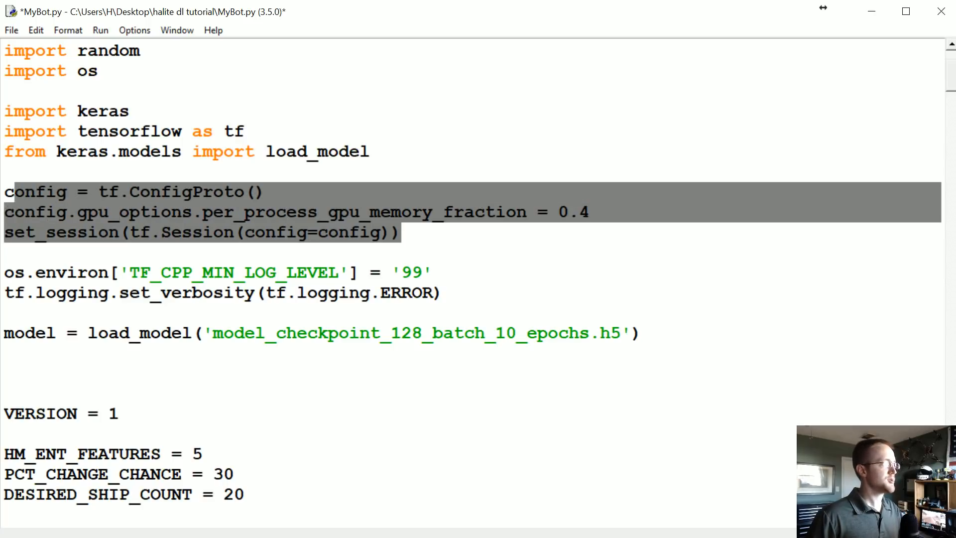
{"action": "key", "text": "Delete"}
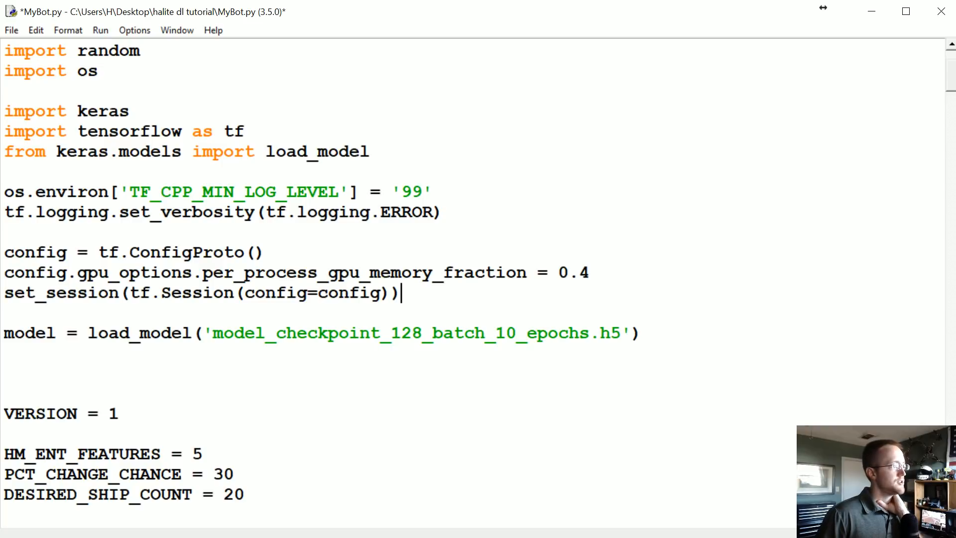
{"action": "left_click_drag", "start_coordinate": [76, 273], "coordinate": [589, 273]}
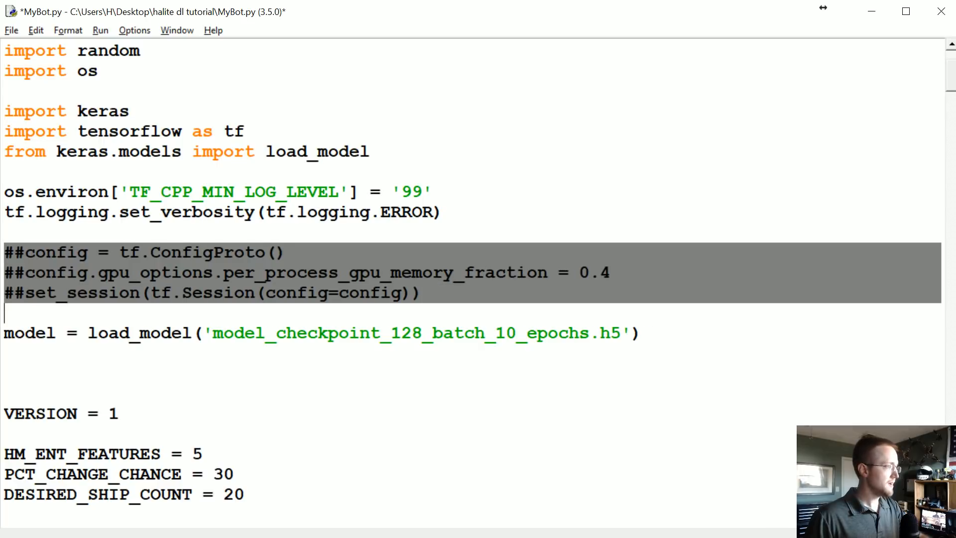
{"action": "left_click", "coordinate": [286, 252]}
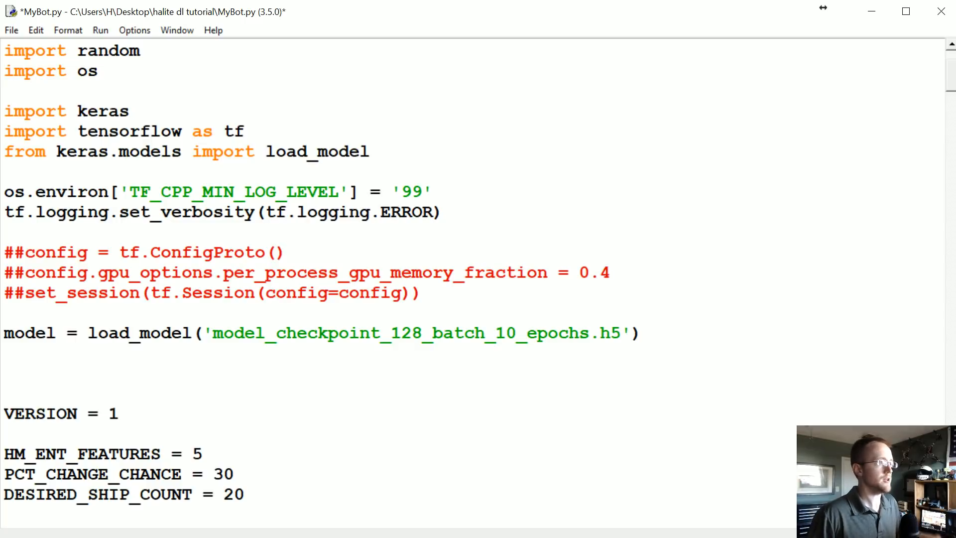
{"action": "left_click_drag", "start_coordinate": [5, 252], "coordinate": [420, 293]}
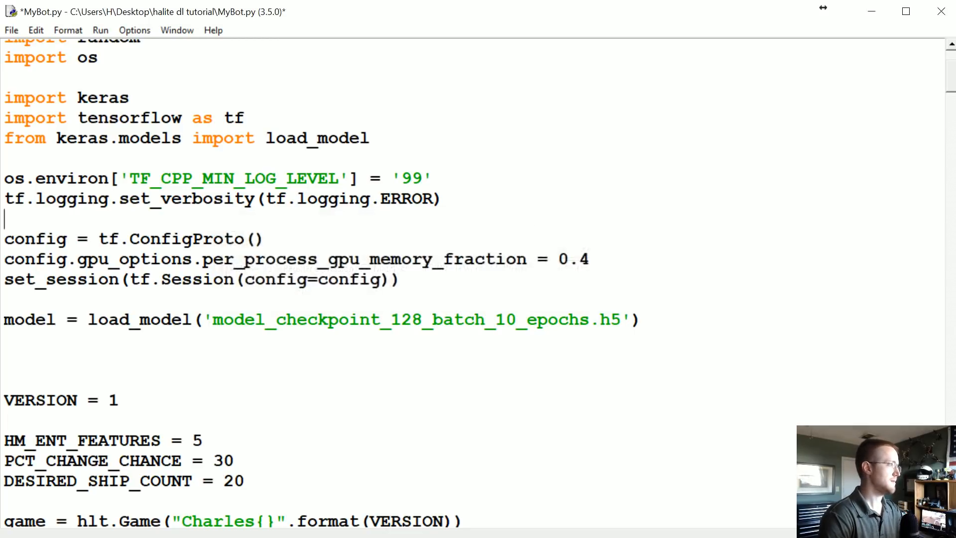
- After the model.predict line, sketch sample prediction values like [0.2, 11,0, 0.0
{"action": "scroll", "scroll_direction": "down", "scroll_amount": 3}
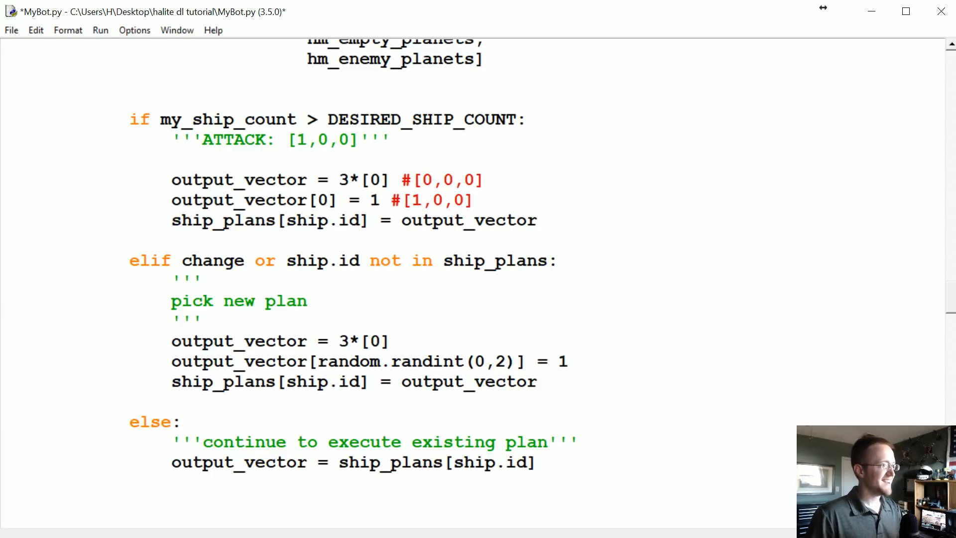
{"action": "left_click_drag", "start_coordinate": [173, 277], "coordinate": [537, 382]}
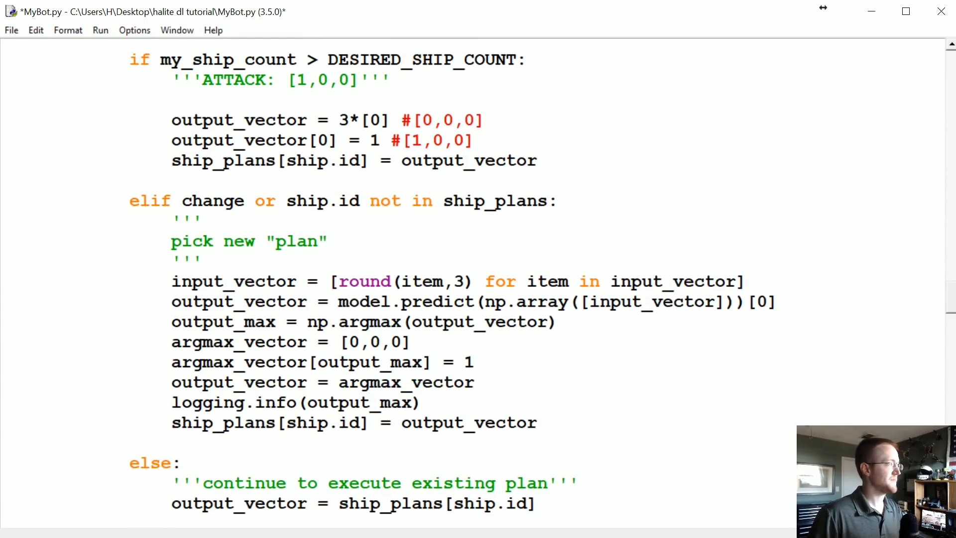
{"action": "left_click_drag", "start_coordinate": [371, 281], "coordinate": [615, 281]}
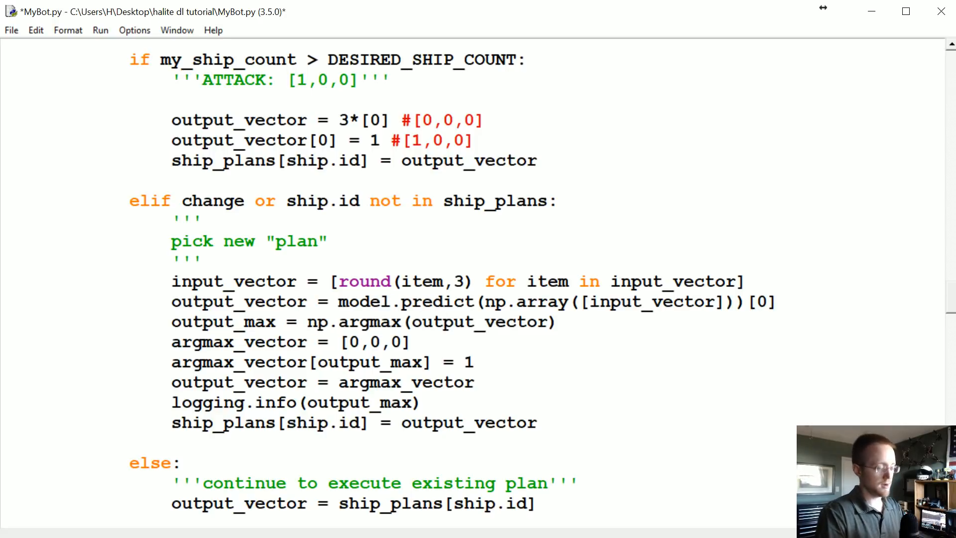
{"action": "type", "text": "["}
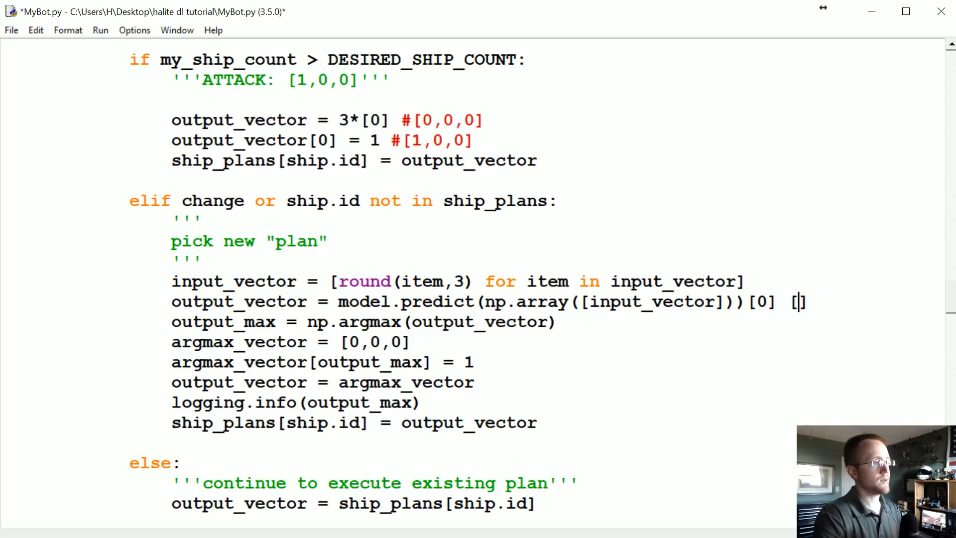
{"action": "type", "text": "0.2"}
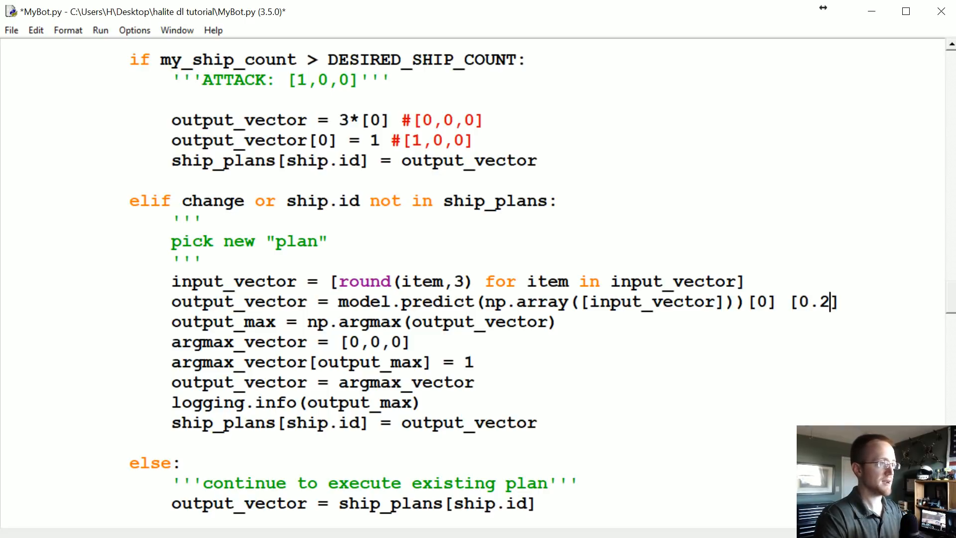
{"action": "type", "text": "11,0.6652,"}
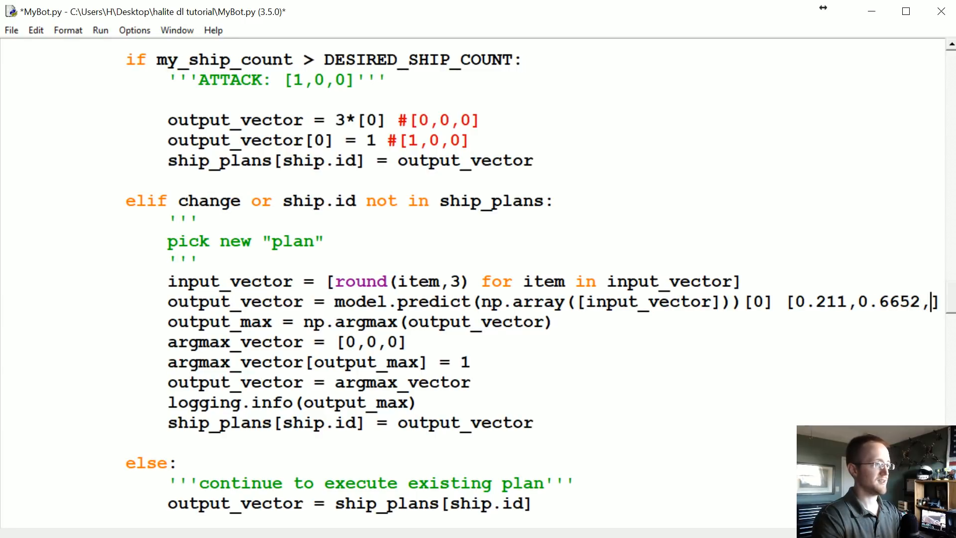
{"action": "type", "text": "0.0"}
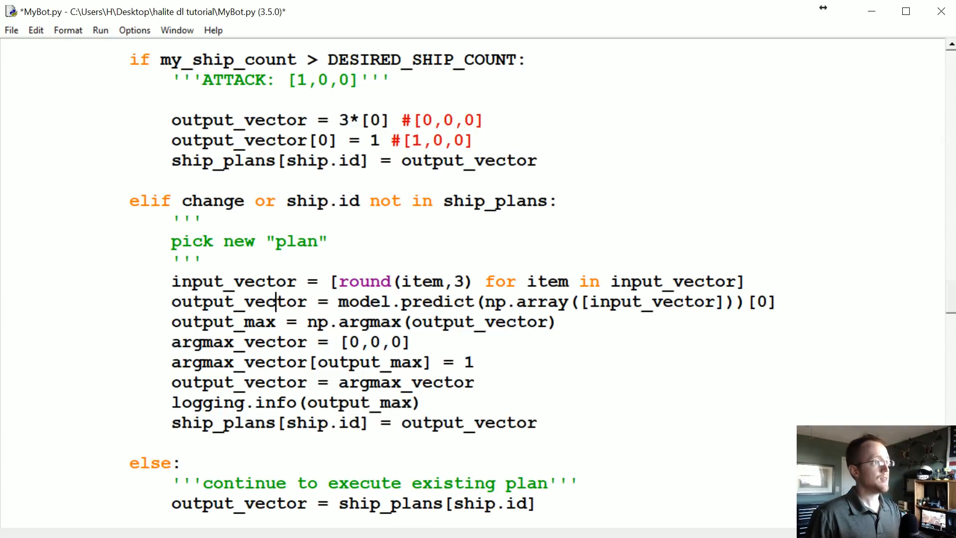
- Trace where output_vector is used further down the new-plan branch
{"action": "double_click", "coordinate": [469, 422]}
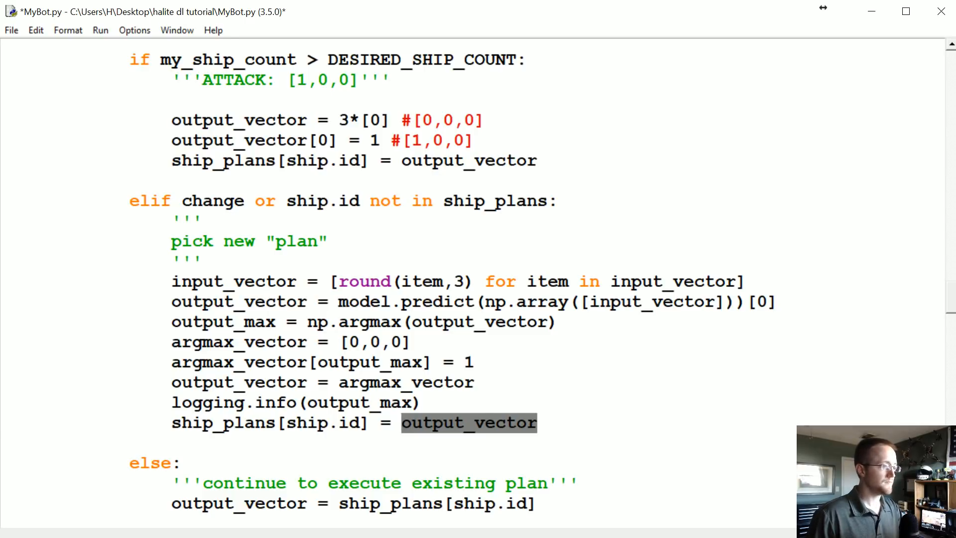
{"action": "scroll", "scroll_direction": "down", "scroll_amount": 3}
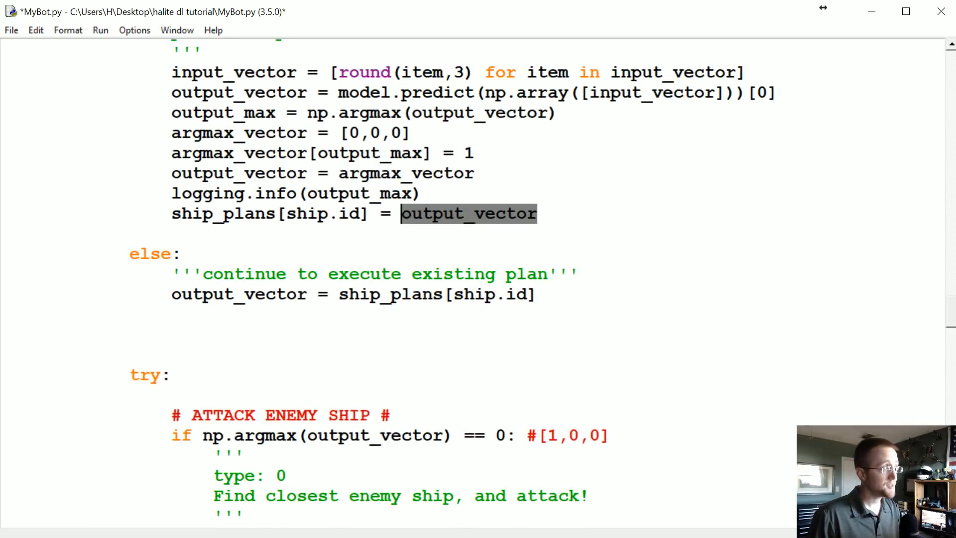
{"action": "scroll", "scroll_direction": "down", "scroll_amount": 3}
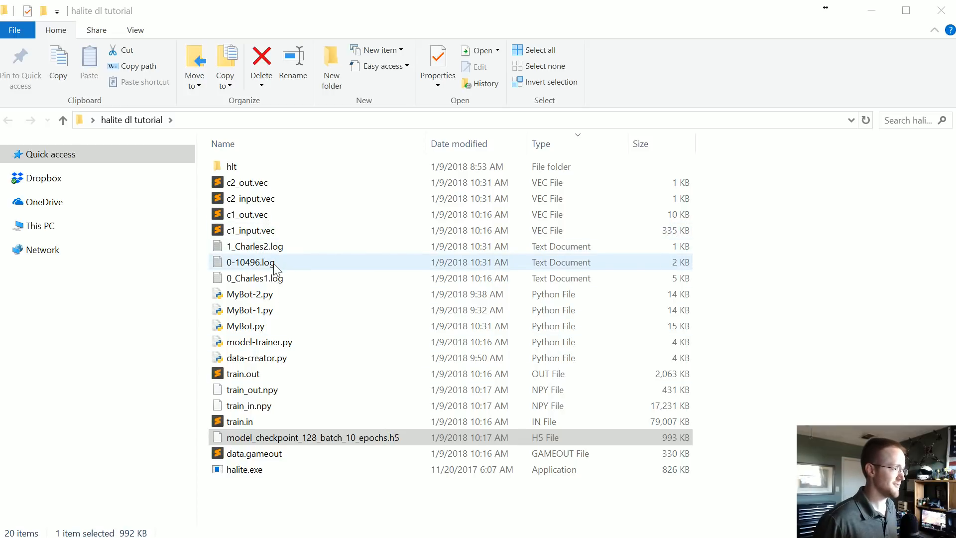
- View the 0-10496.log game log from the halite dl tutorial folder
{"action": "double_click", "coordinate": [252, 262]}
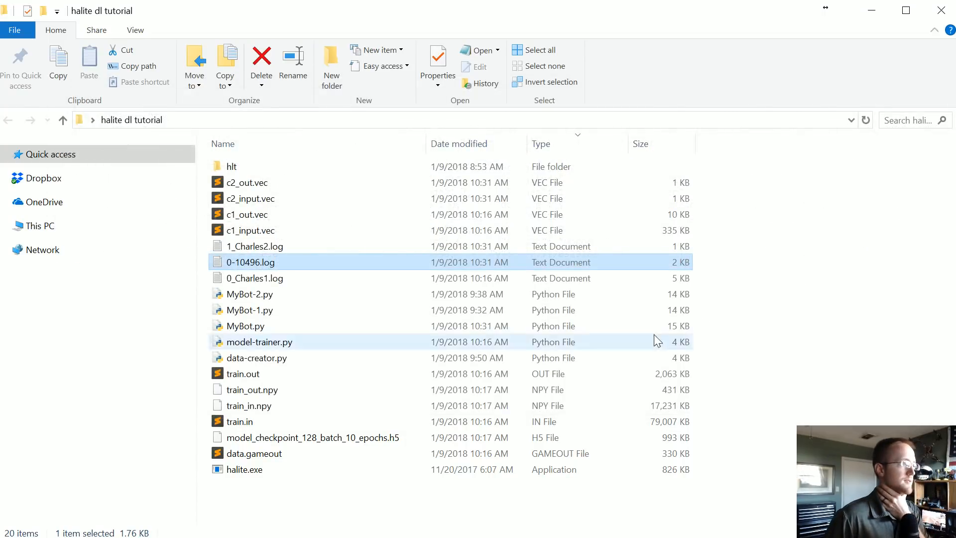
{"action": "double_click", "coordinate": [245, 326]}
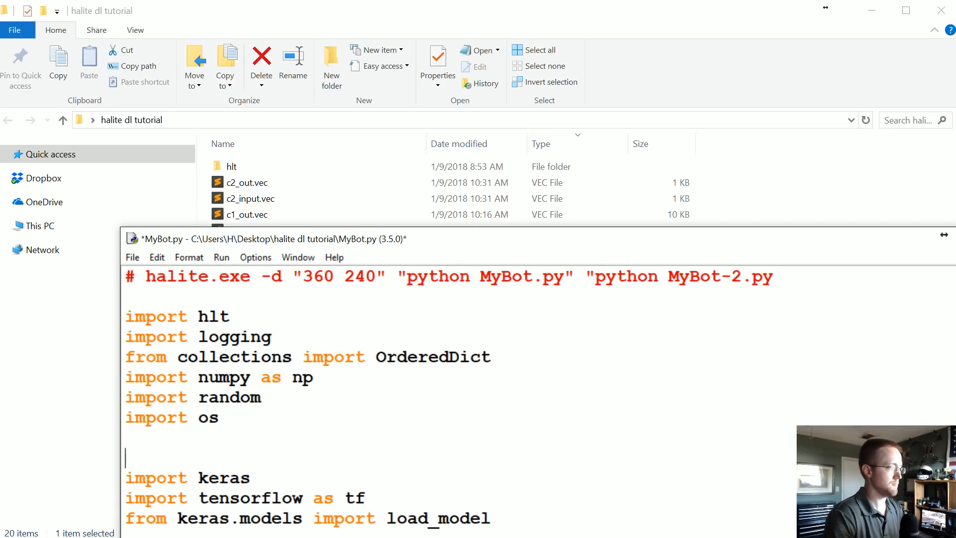
- Import set_session from tensorflow, run MyBot.py with F5 and maximize the editor
{"action": "type", "text": "from tensorflow i"}
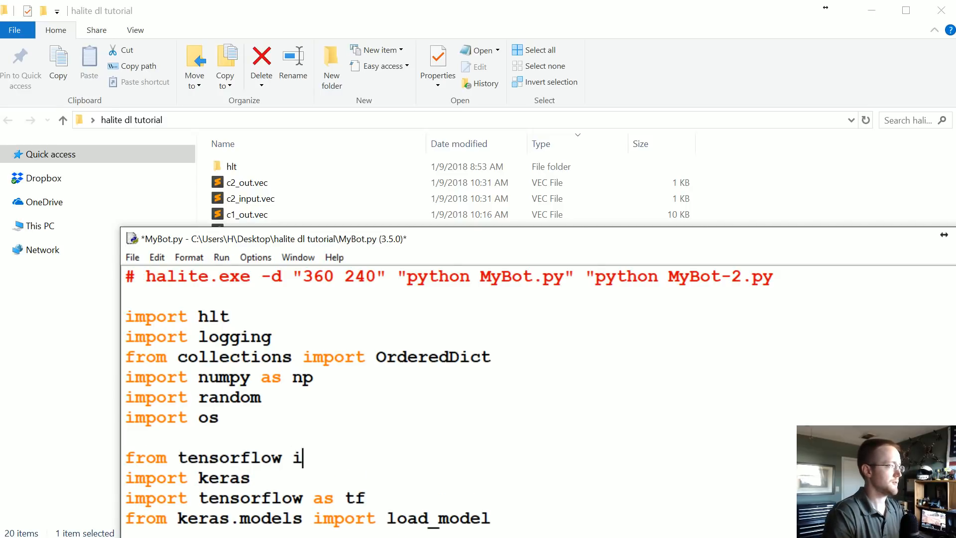
{"action": "type", "text": "mport set_se"}
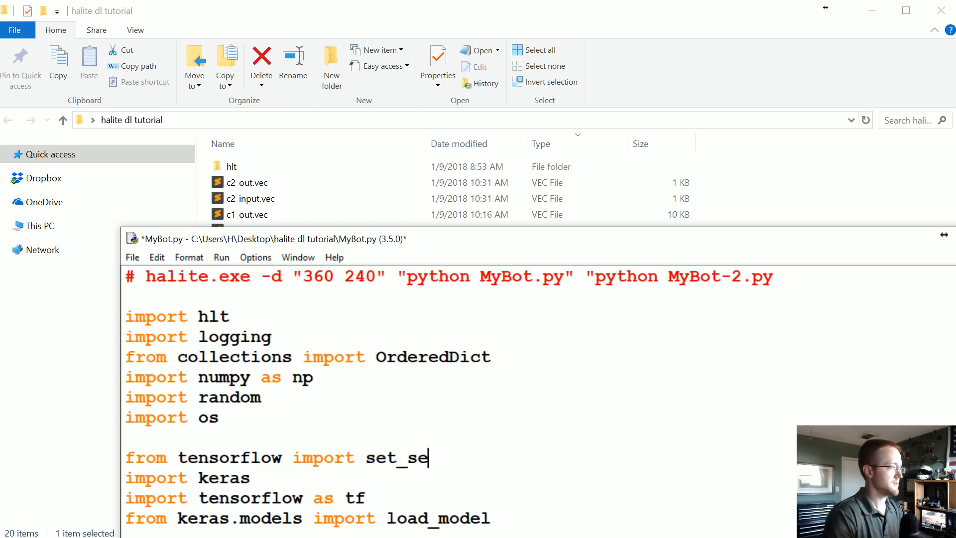
{"action": "type", "text": "ssion"}
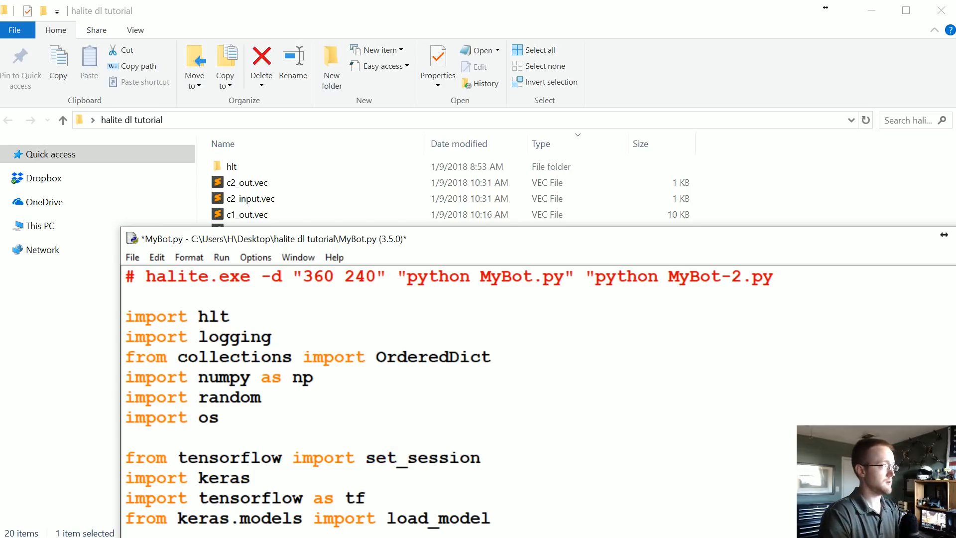
{"action": "key", "text": "F5"}
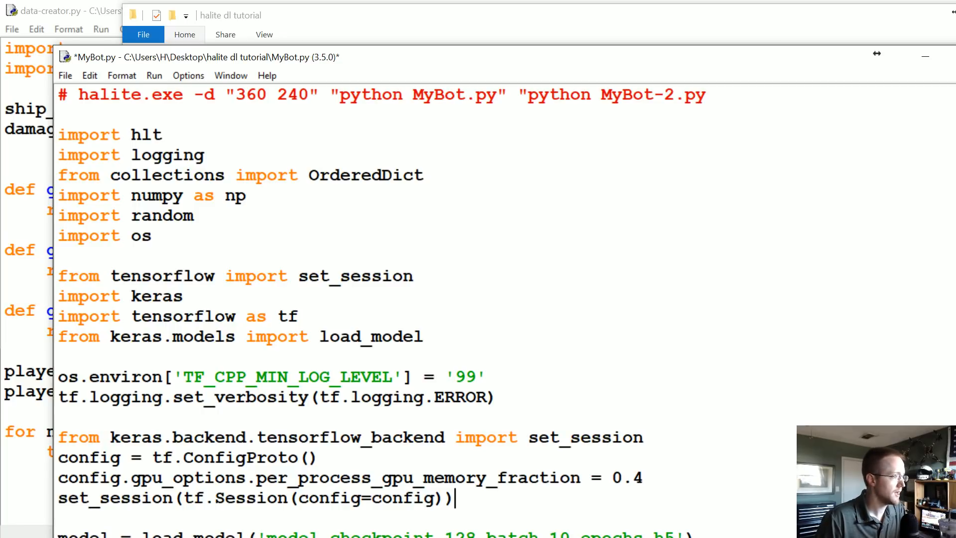
{"action": "double_click", "coordinate": [136, 438]}
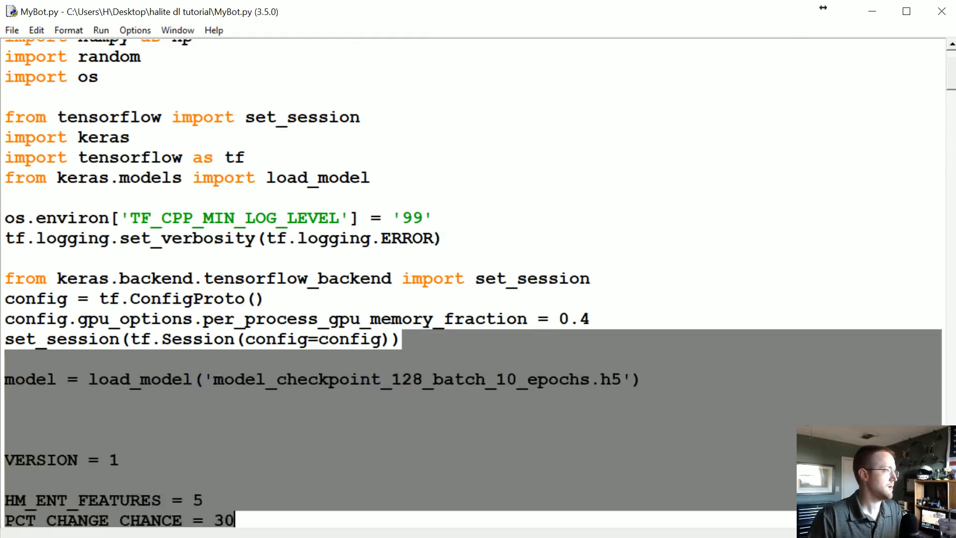
- Read 0_Charles1.log and 1_Charles2.log, finding the 'list index out of range' error, and note the keras.backend set_session import
{"action": "scroll", "scroll_direction": "down", "scroll_amount": 3}
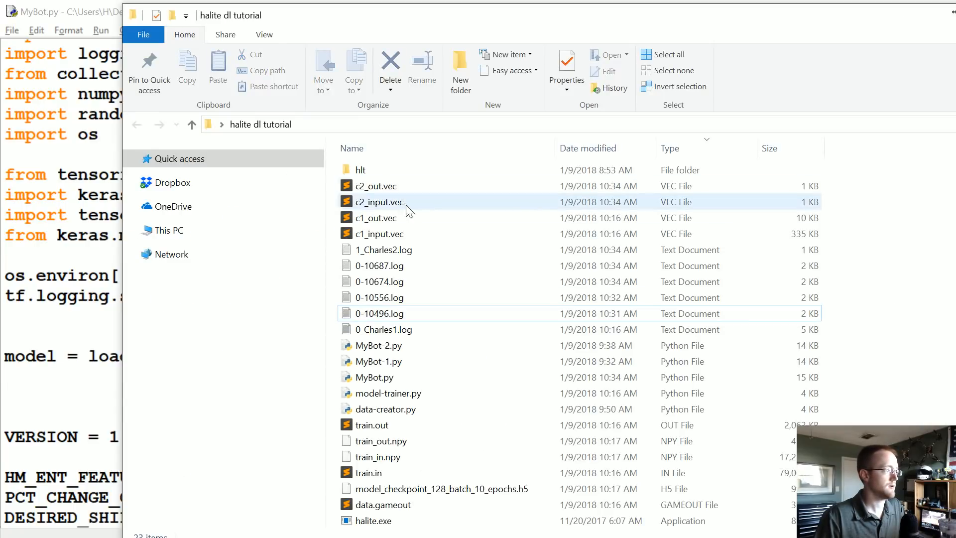
{"action": "mouse_move", "coordinate": [405, 252]}
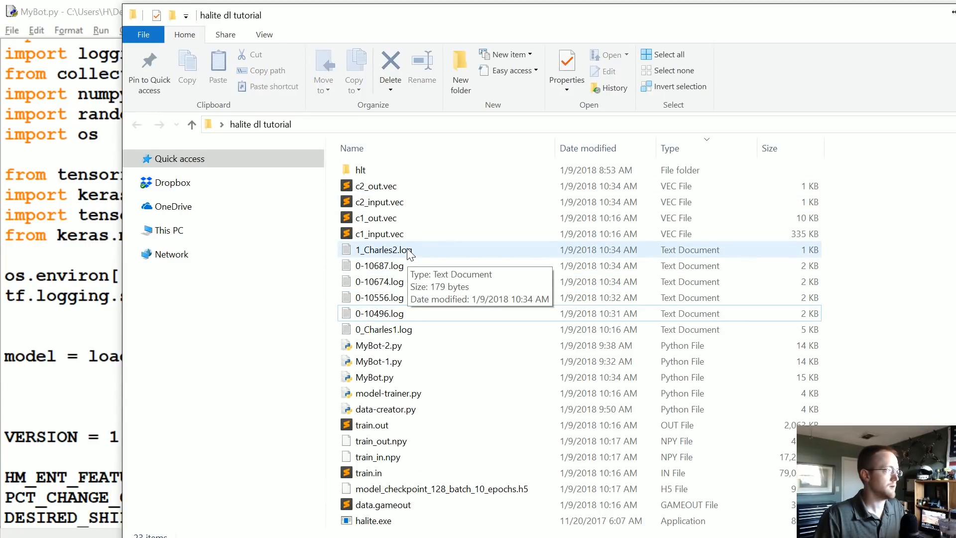
{"action": "left_click", "coordinate": [383, 330]}
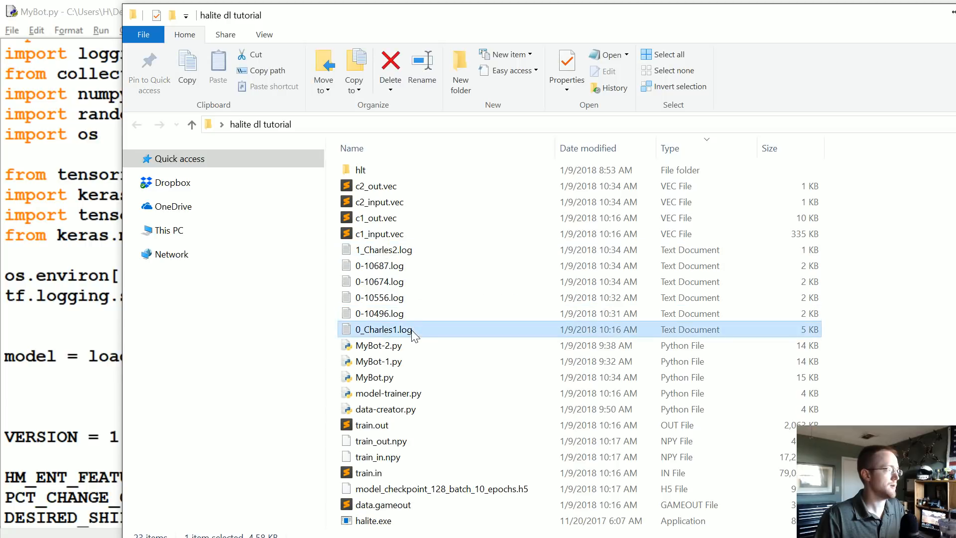
{"action": "double_click", "coordinate": [382, 330]}
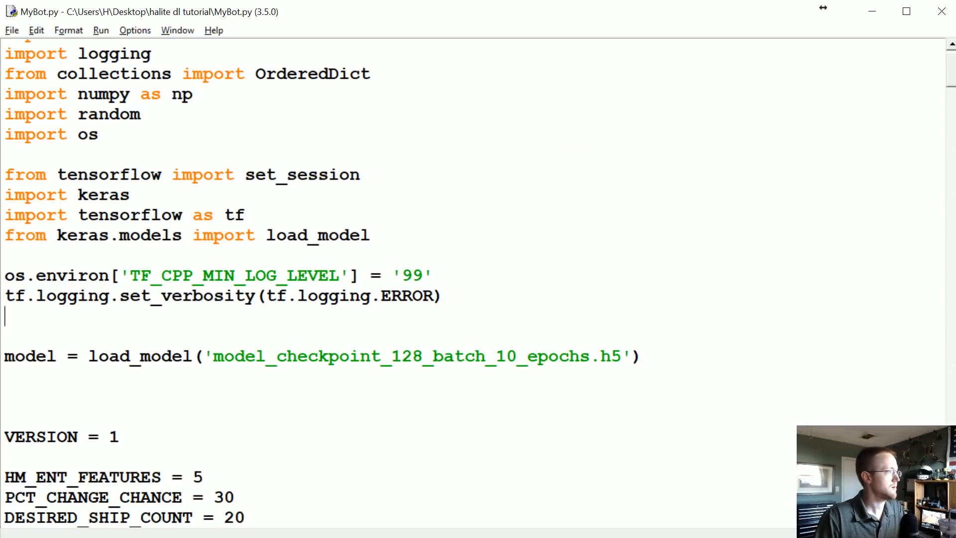
{"action": "type", "text": "from keras.backend.tensorflow_backend import set_session"}
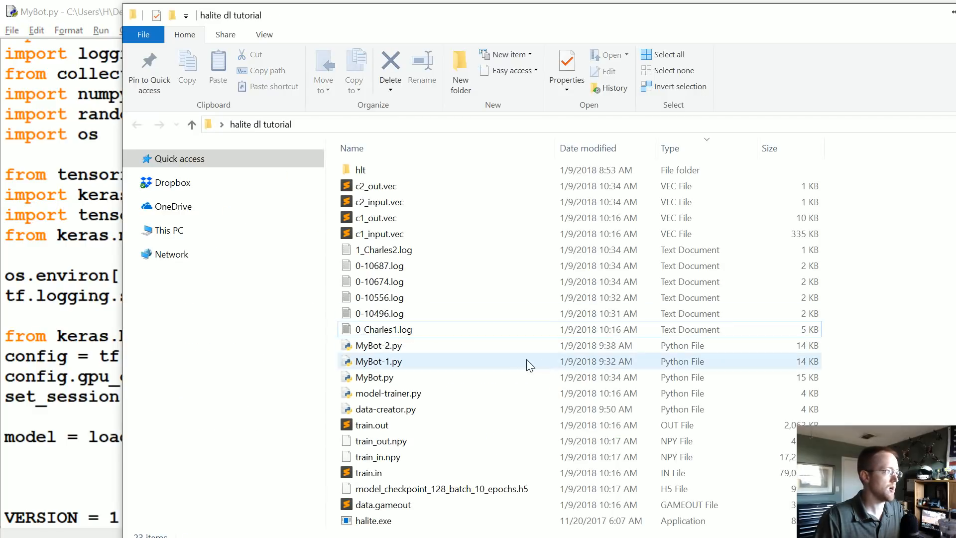
{"action": "double_click", "coordinate": [385, 249]}
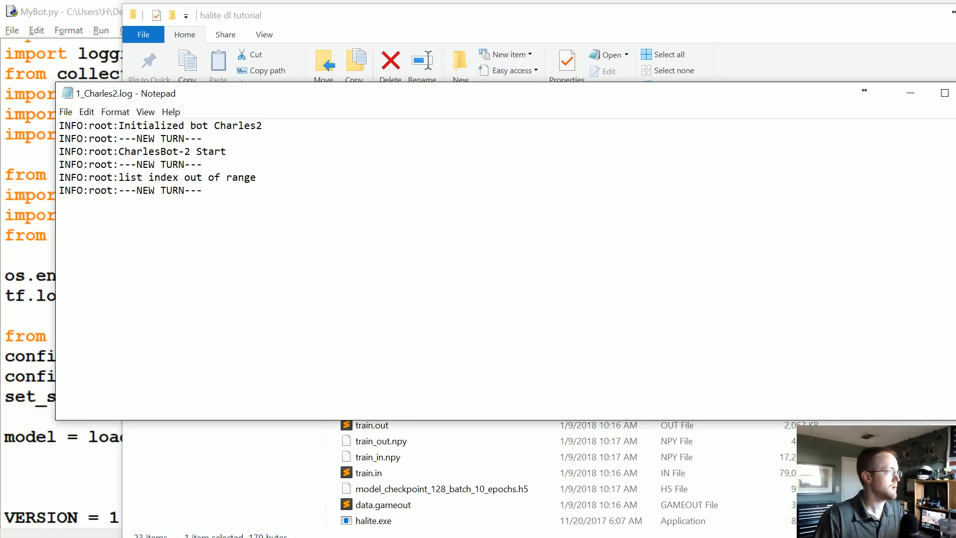
{"action": "triple_click", "coordinate": [156, 178]}
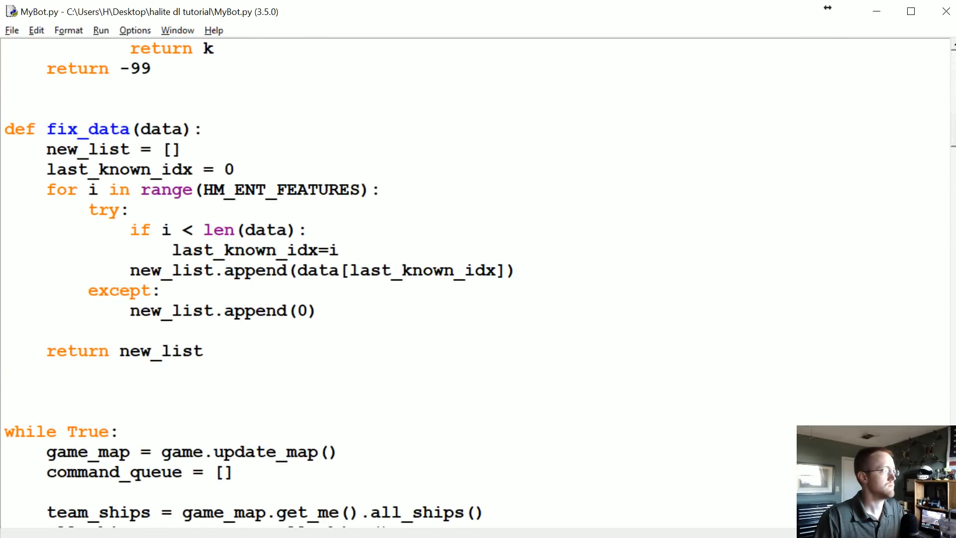
- Select the commented halite.exe match command at the top of MyBot.py
{"action": "scroll", "scroll_direction": "down", "scroll_amount": 3}
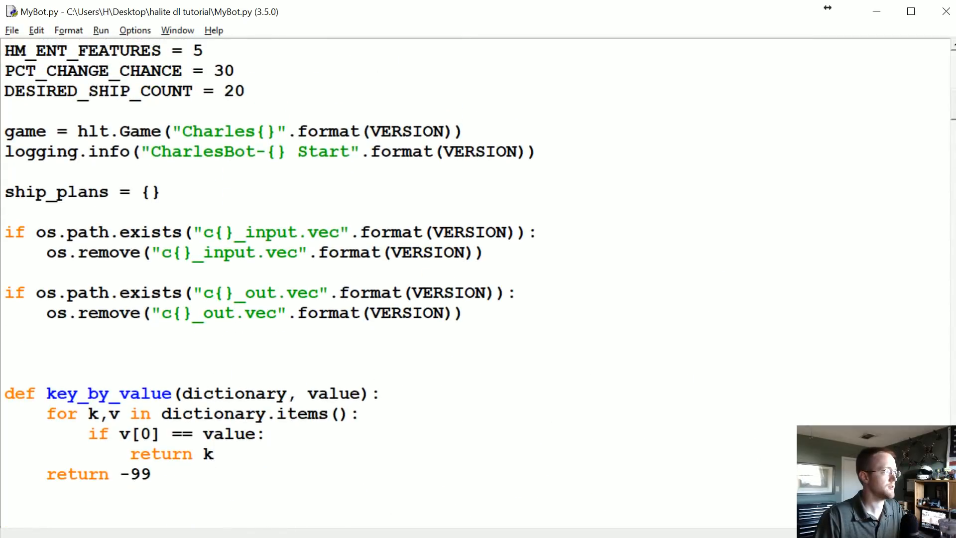
{"action": "scroll", "scroll_direction": "up", "scroll_amount": 3}
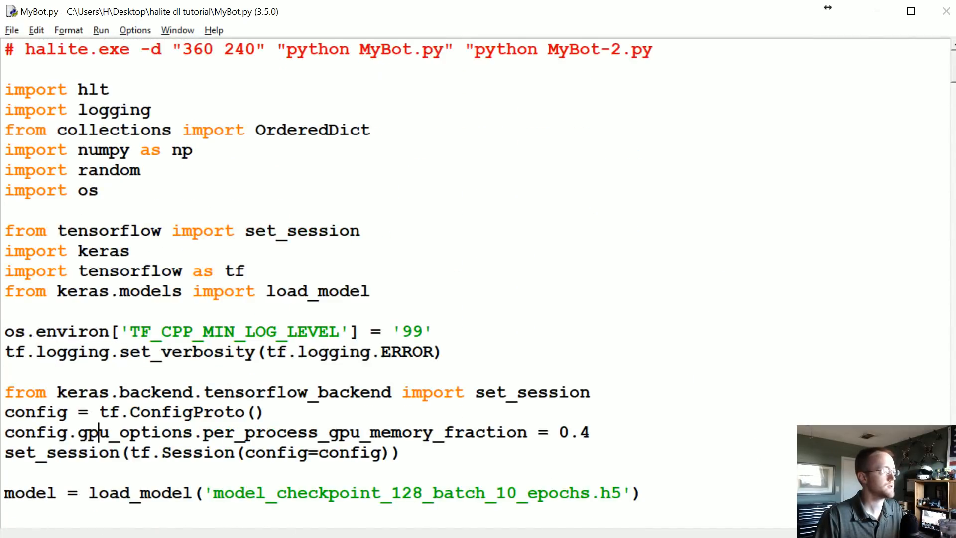
{"action": "left_click", "coordinate": [414, 50]}
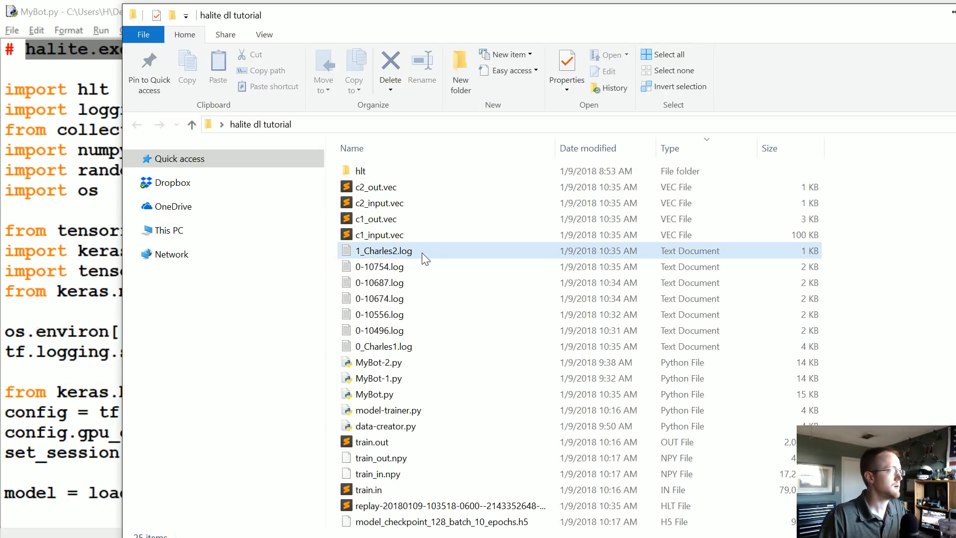
- Read the 0-10754.log error log showing the 'cannot import set_session' failure
{"action": "left_click", "coordinate": [379, 267]}
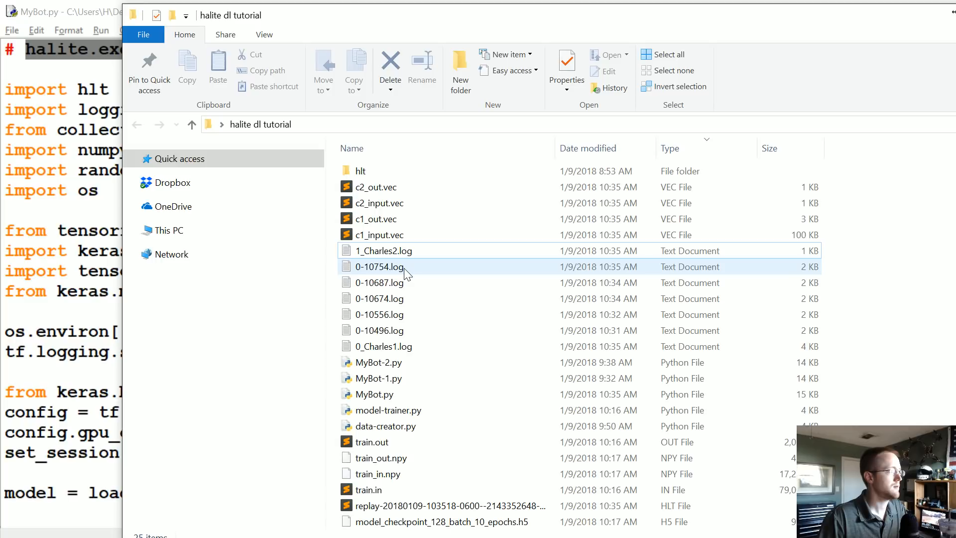
{"action": "double_click", "coordinate": [379, 267]}
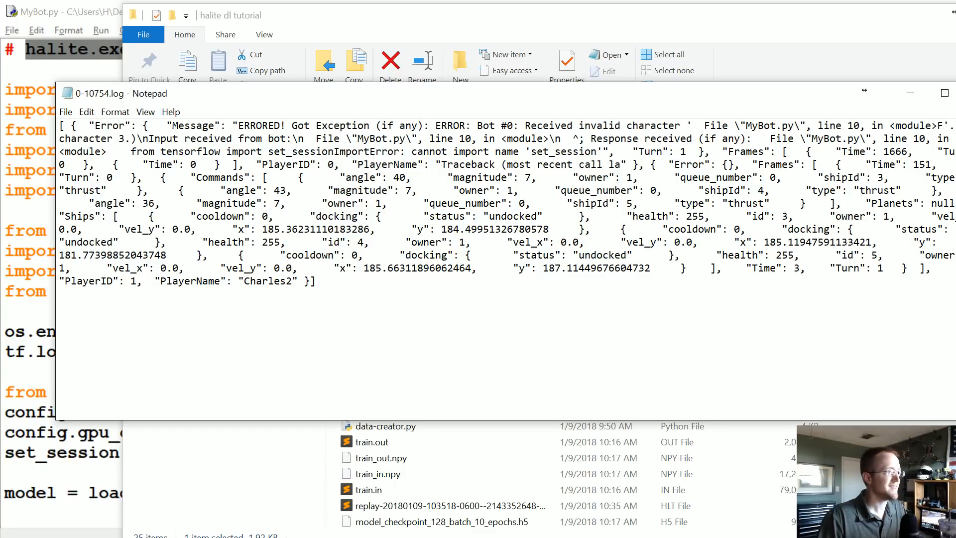
{"action": "double_click", "coordinate": [494, 151]}
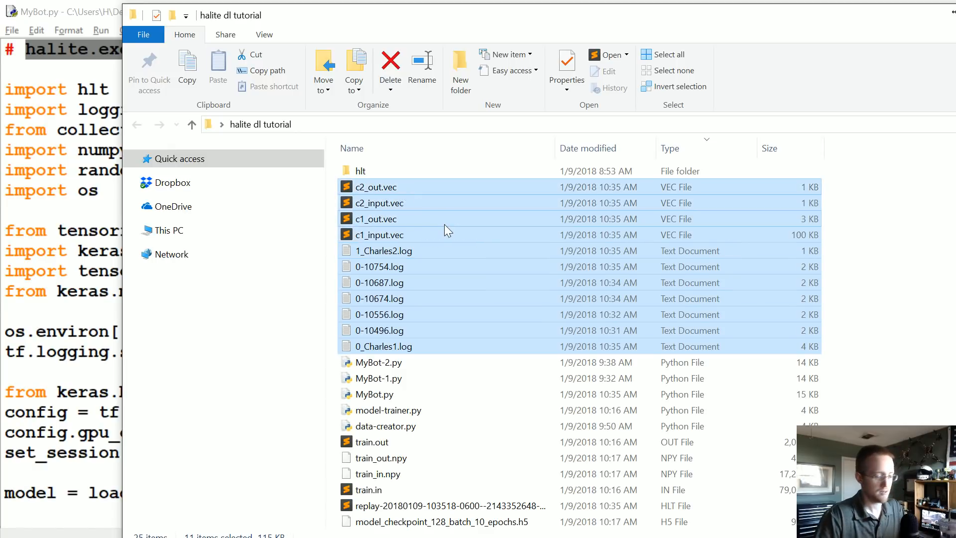
- Clear the old .log and .vec files out of the halite dl tutorial folder
{"action": "left_click", "coordinate": [588, 149]}
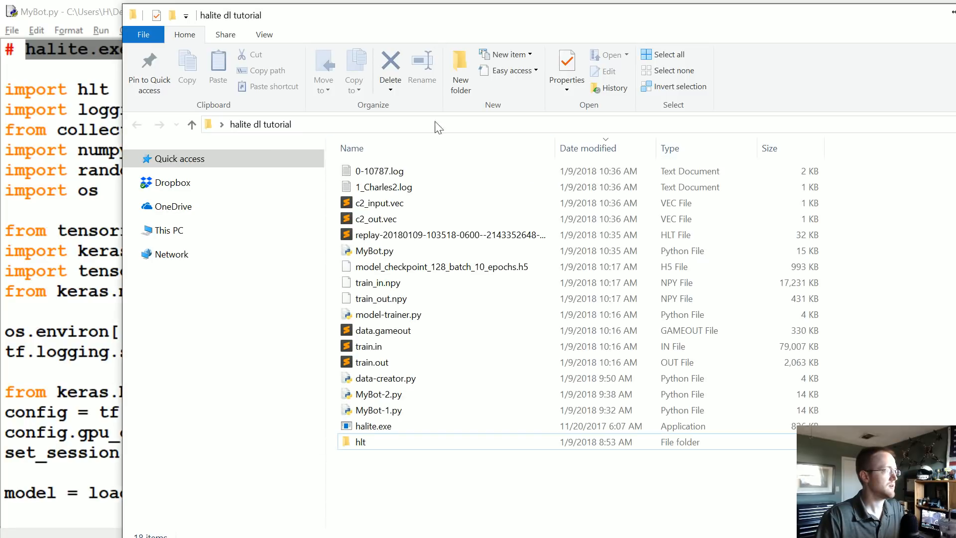
{"action": "double_click", "coordinate": [381, 171]}
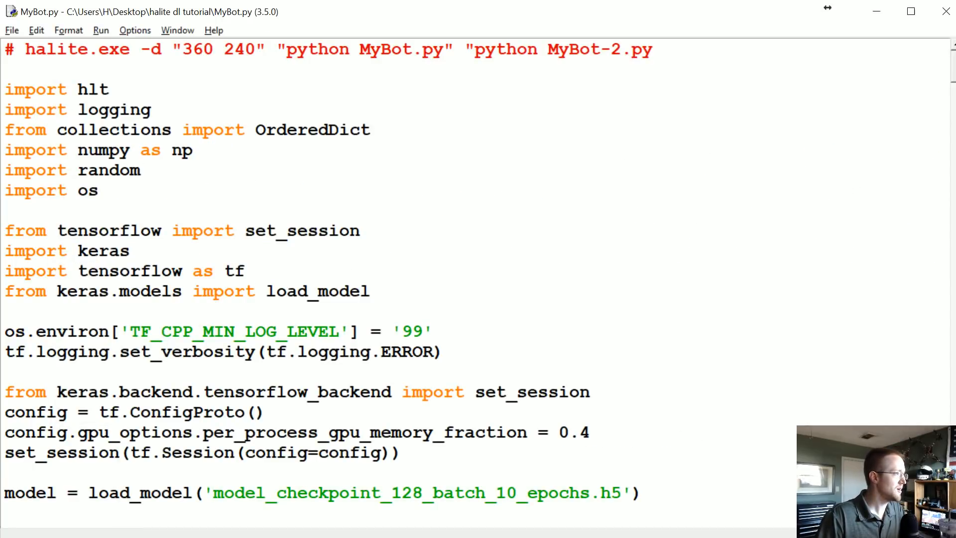
- Delete the 'from tensorflow import set_session' line from MyBot.py and rerun the match
{"action": "key", "text": "Delete"}
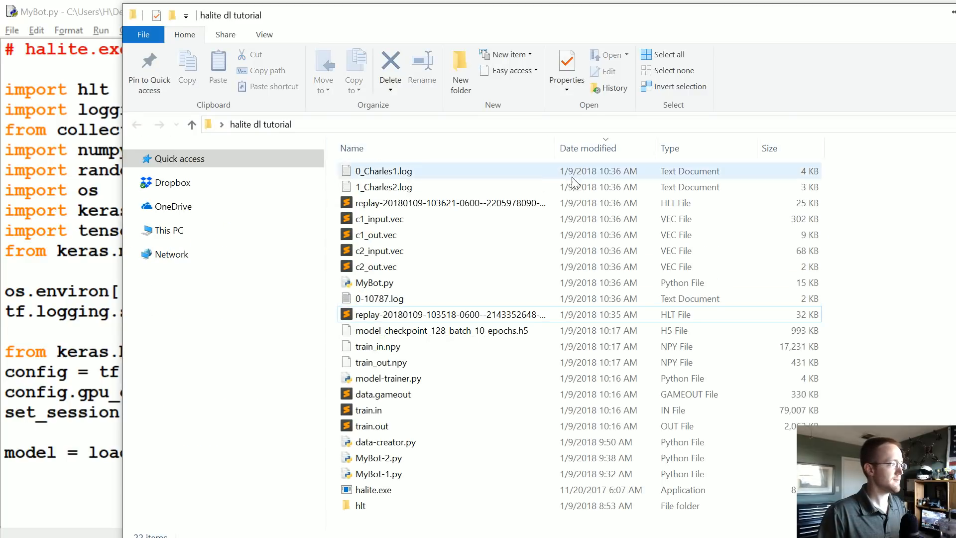
{"action": "left_click", "coordinate": [446, 203]}
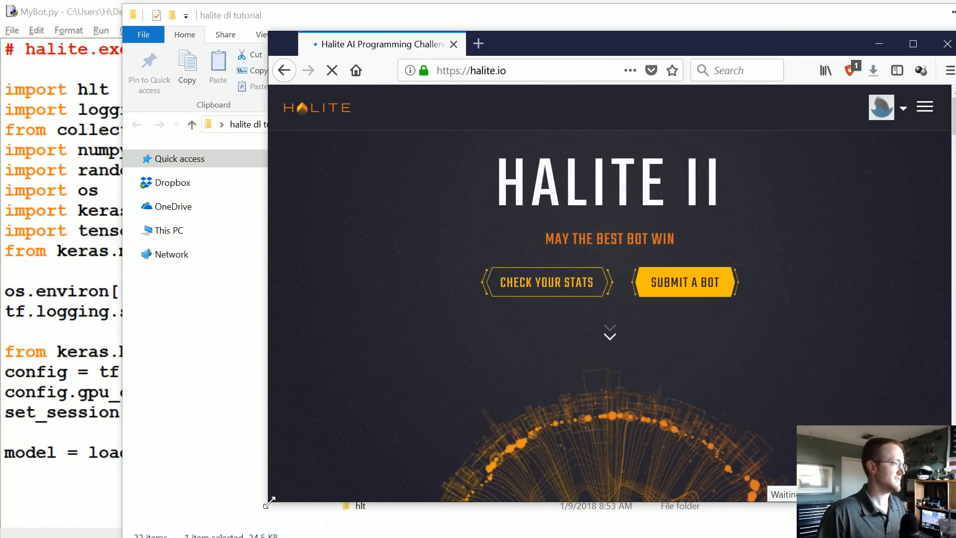
- Hand the newest .hlt replay to Halite.io's Replay a File area and handle Firefox's open dialog
{"action": "left_click", "coordinate": [684, 282]}
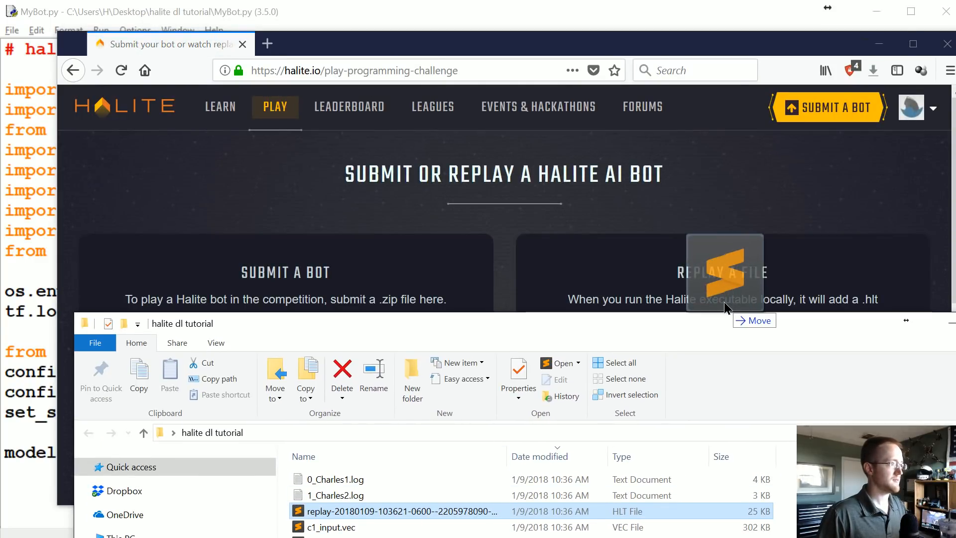
{"action": "double_click", "coordinate": [400, 511]}
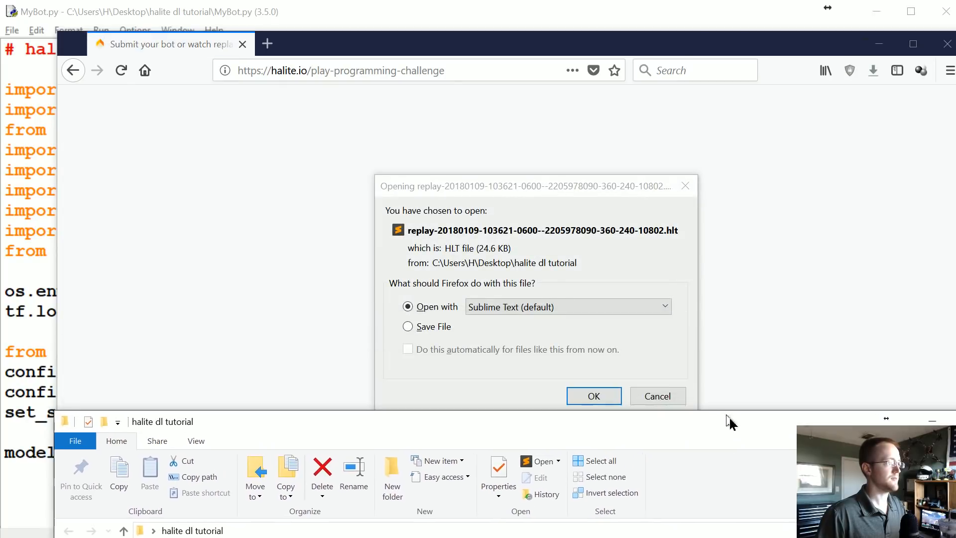
{"action": "left_click", "coordinate": [657, 395]}
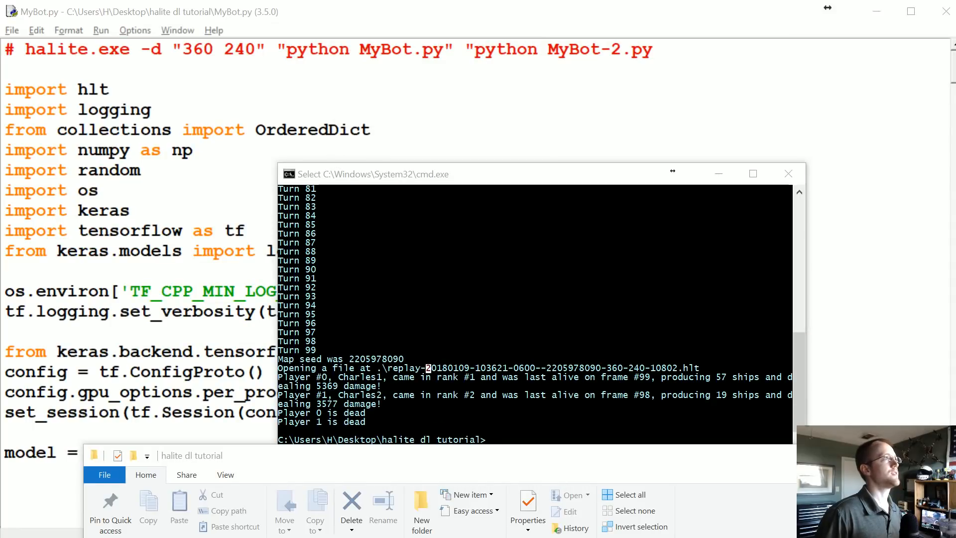
{"action": "mouse_move", "coordinate": [708, 266]}
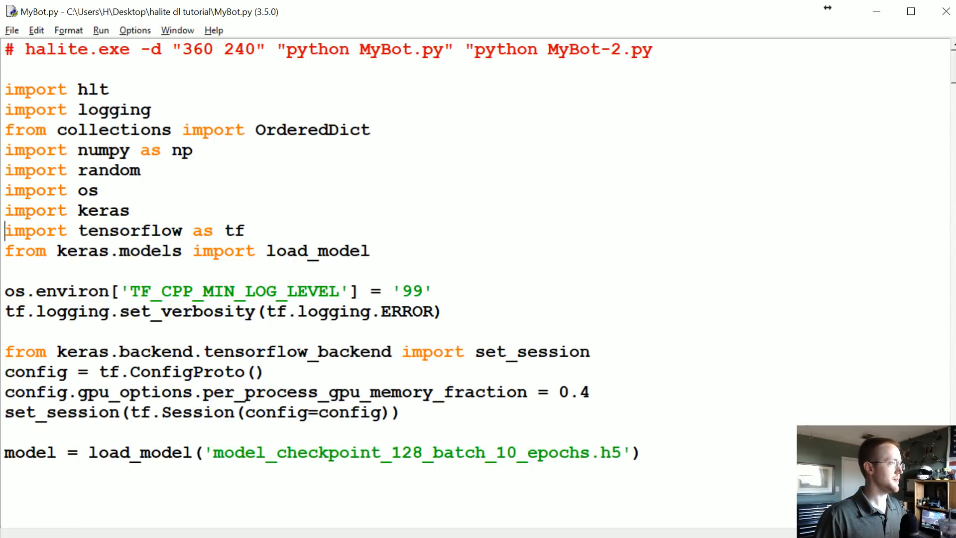
- Scroll MyBot.py down to the VERSION = 1 constant after closing the match results
{"action": "scroll", "scroll_direction": "down", "scroll_amount": 3}
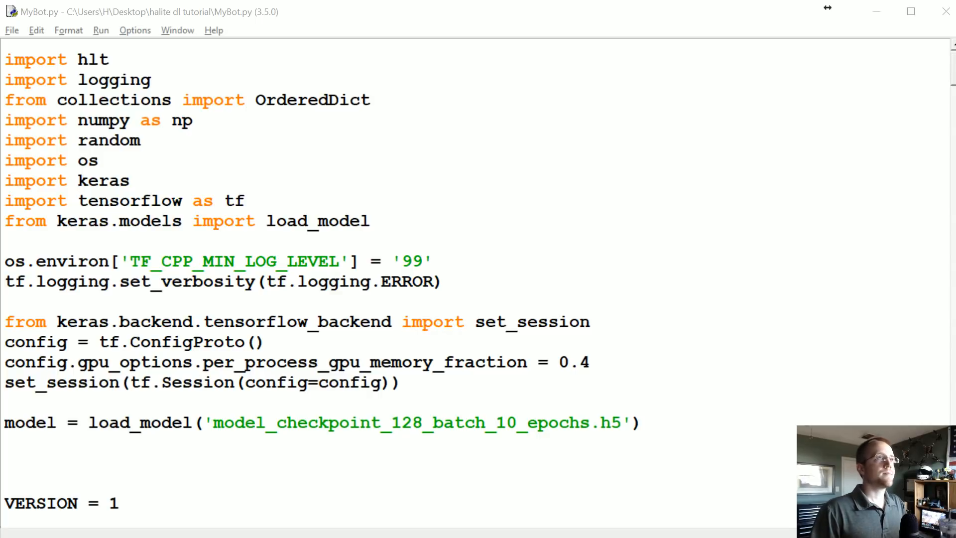
{"action": "left_click", "coordinate": [444, 282]}
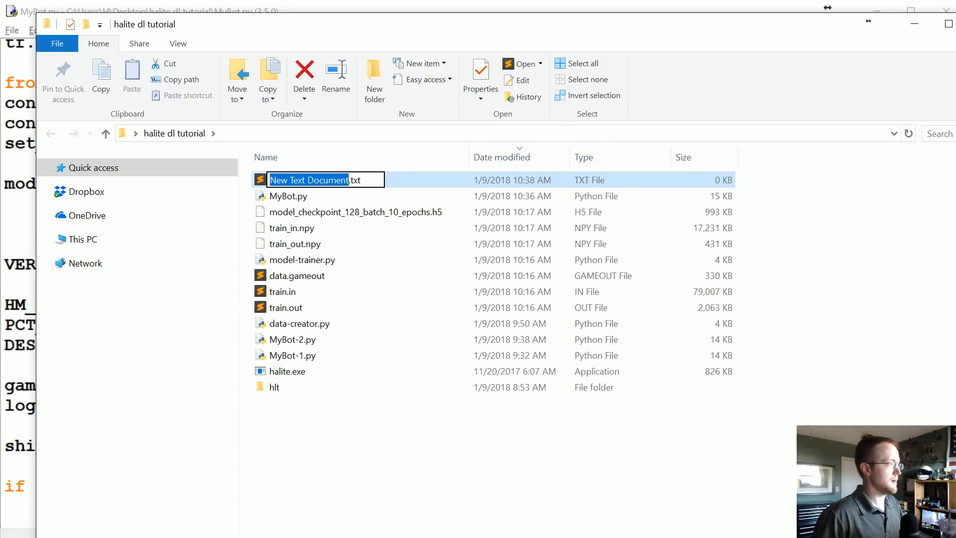
- Name the new text document LANGUAGE without extension and open it for editing
{"action": "type", "text": "LANGUAGE"}
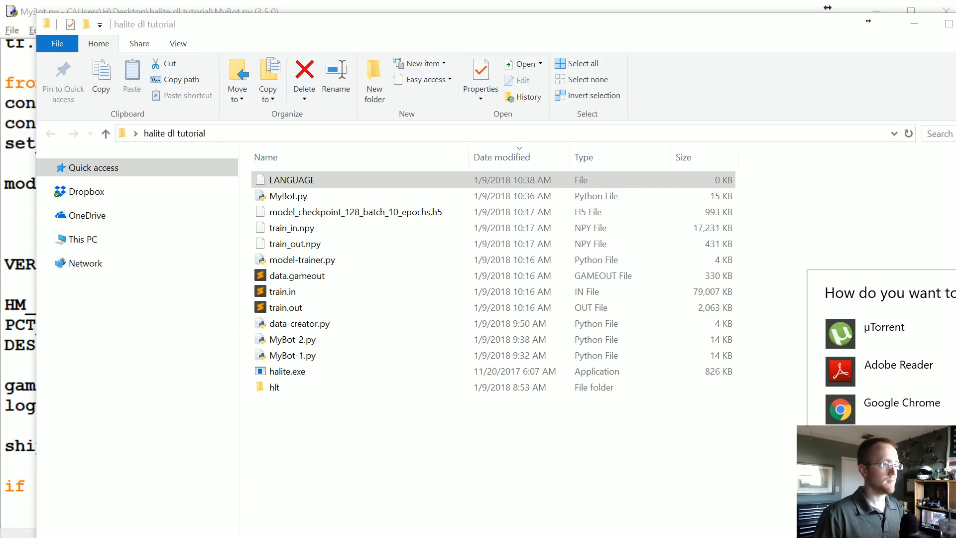
{"action": "double_click", "coordinate": [292, 181]}
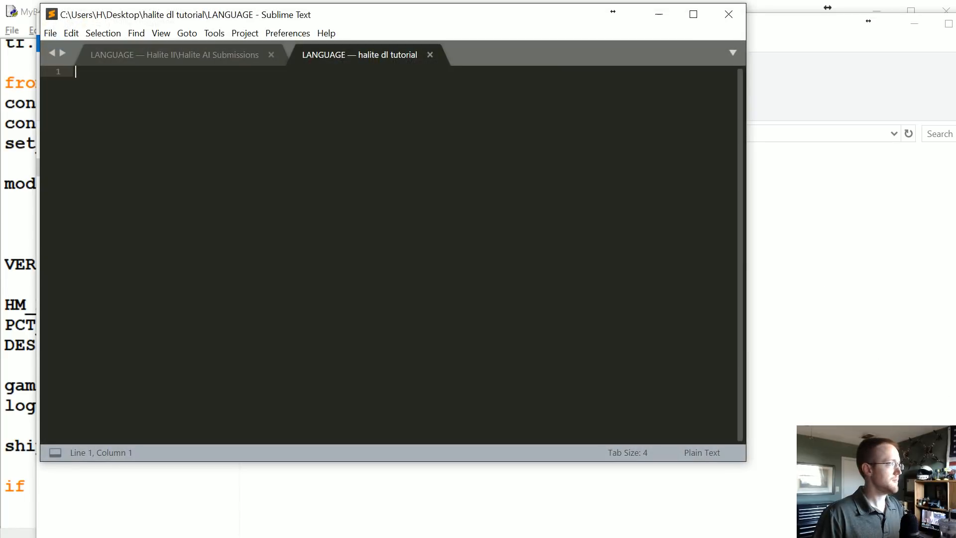
- Write ML into the LANGUAGE file and save it
{"action": "type", "text": "ML"}
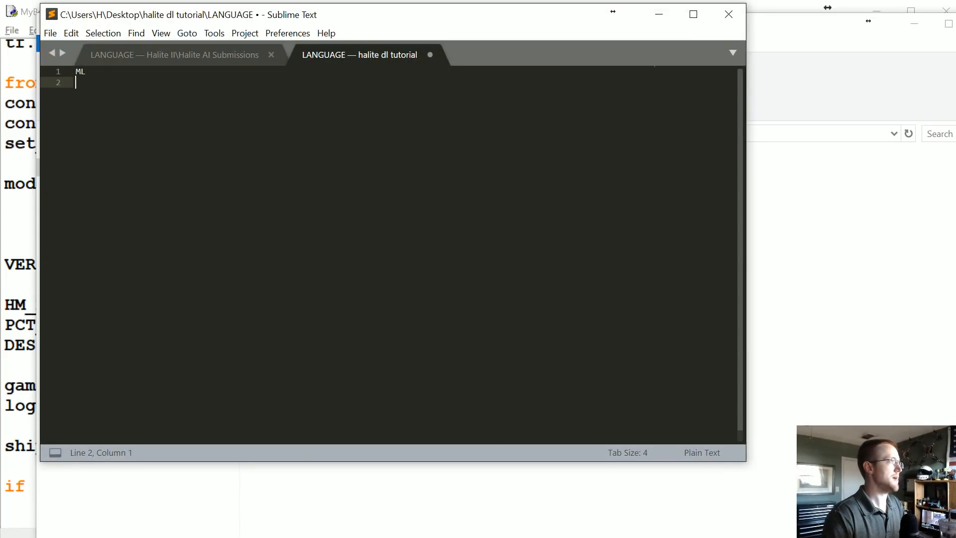
{"action": "key", "text": "ctrl+s"}
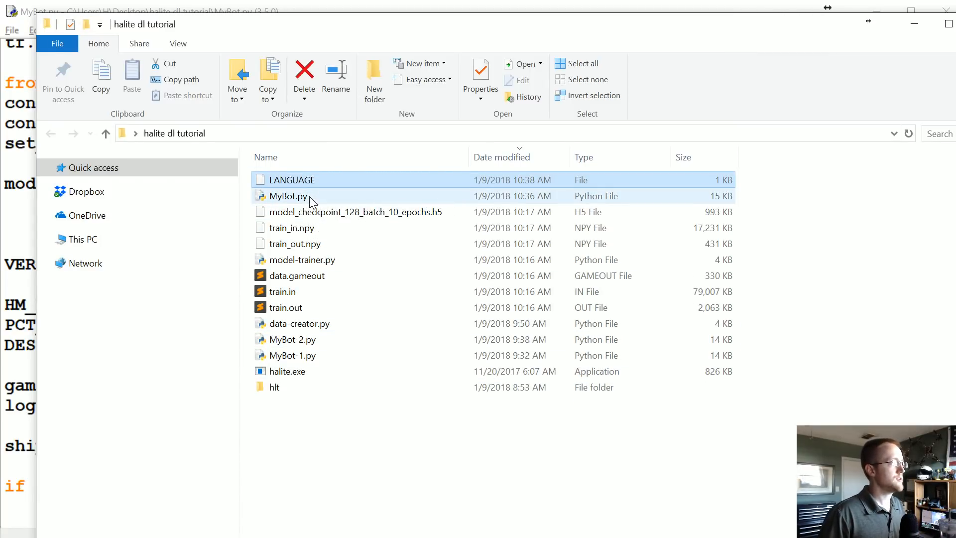
- Zip LANGUAGE, MyBot.py and the model checkpoint into an archive named SUBMISSION
{"action": "left_click", "coordinate": [287, 197]}
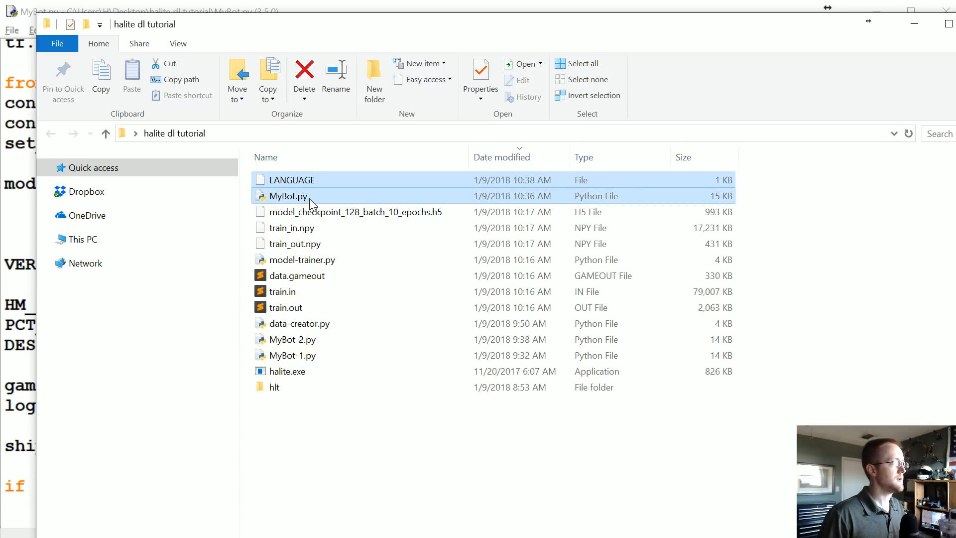
{"action": "left_click", "coordinate": [354, 211]}
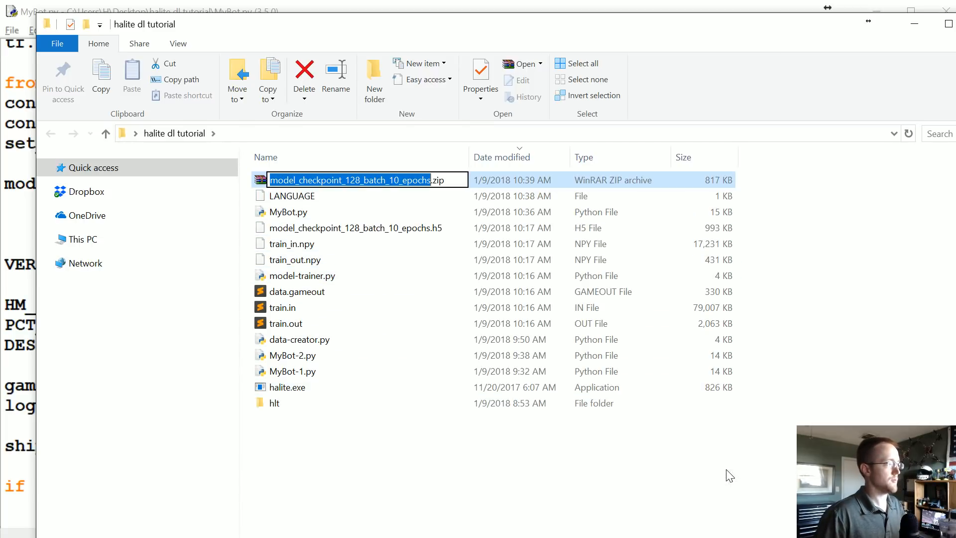
{"action": "type", "text": "SUBMISSION"}
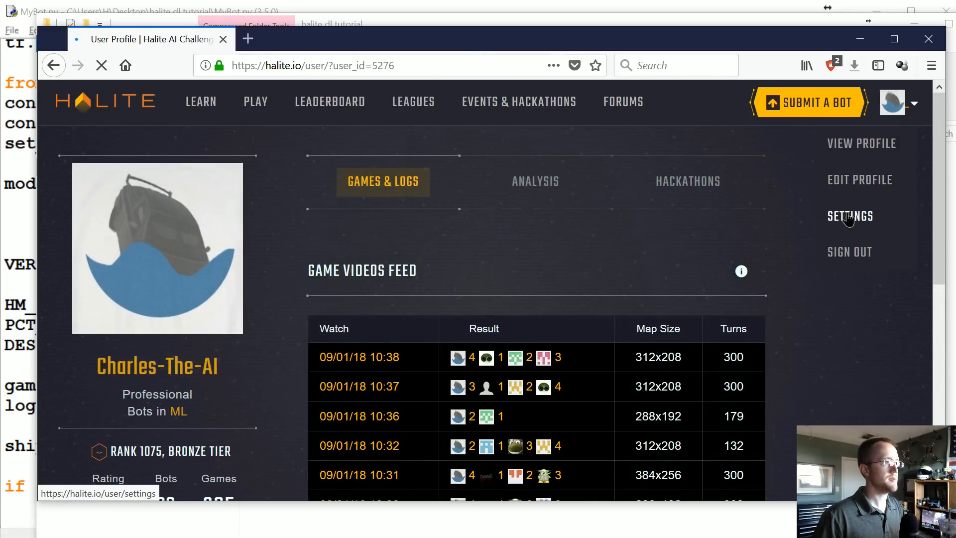
- Check Enable GPUs is Yes in Bot Settings and load SUBMISSION.zip as the bot file
{"action": "left_click", "coordinate": [850, 216]}
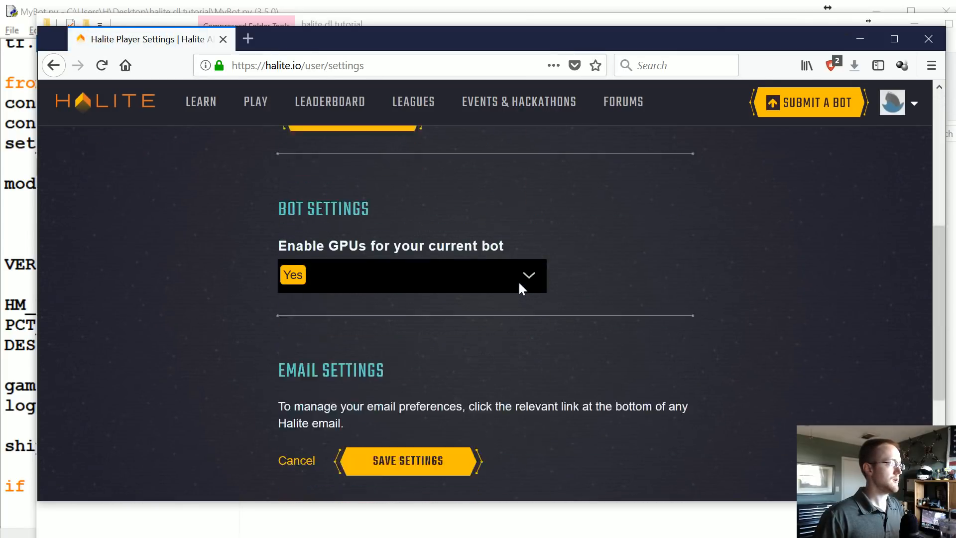
{"action": "scroll", "scroll_direction": "down", "scroll_amount": 3}
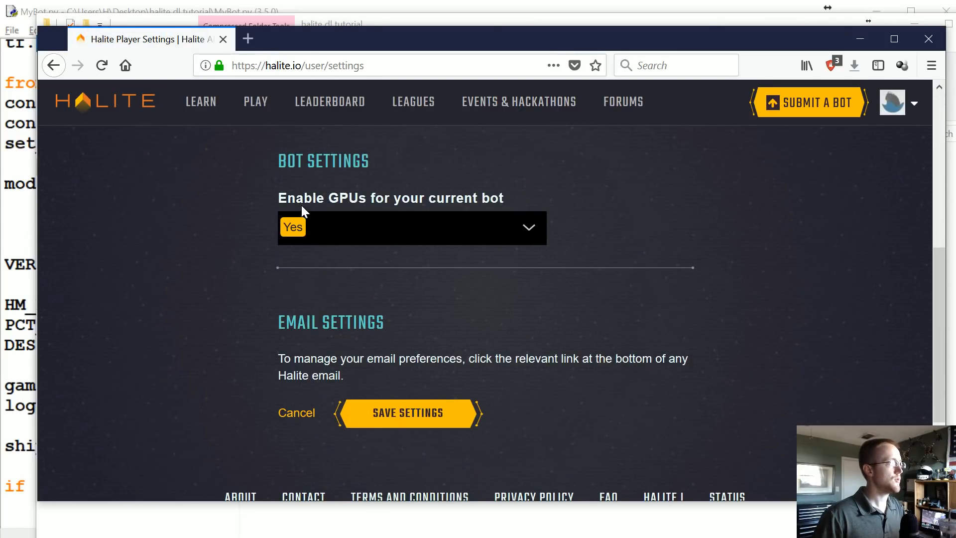
{"action": "left_click_drag", "start_coordinate": [311, 198], "coordinate": [513, 197]}
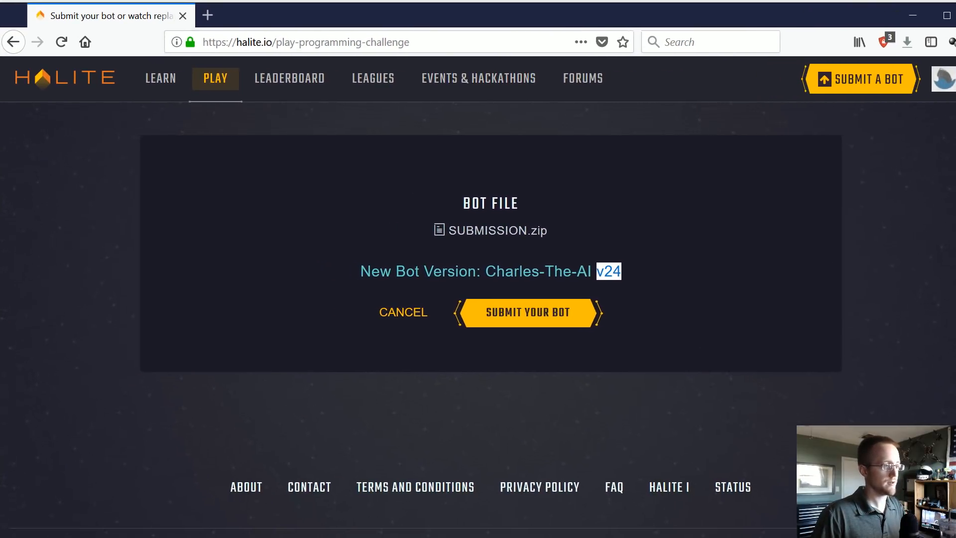
- Submit SUBMISSION.zip as Charles-The-AI version 24 and refresh the profile's game feed
{"action": "left_click", "coordinate": [528, 312]}
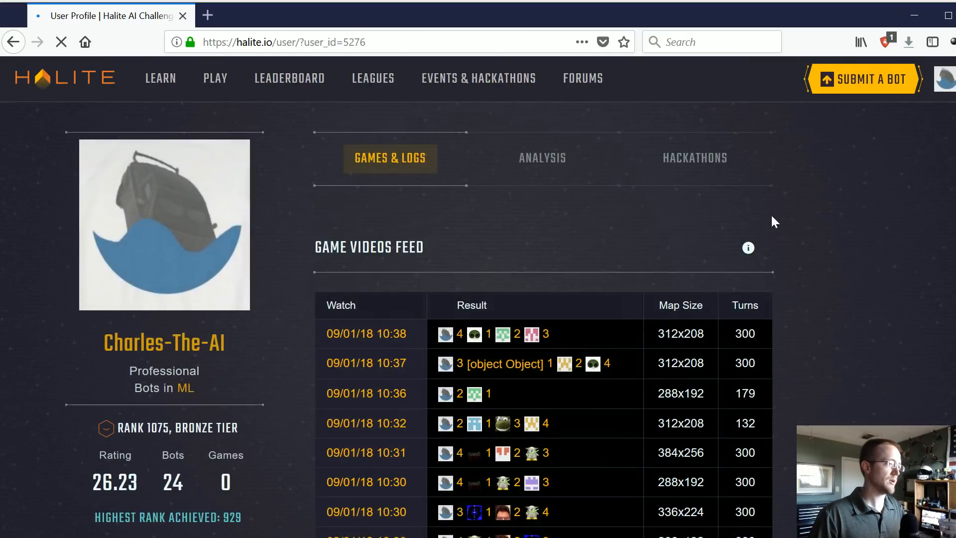
{"action": "scroll", "scroll_direction": "down", "scroll_amount": 3}
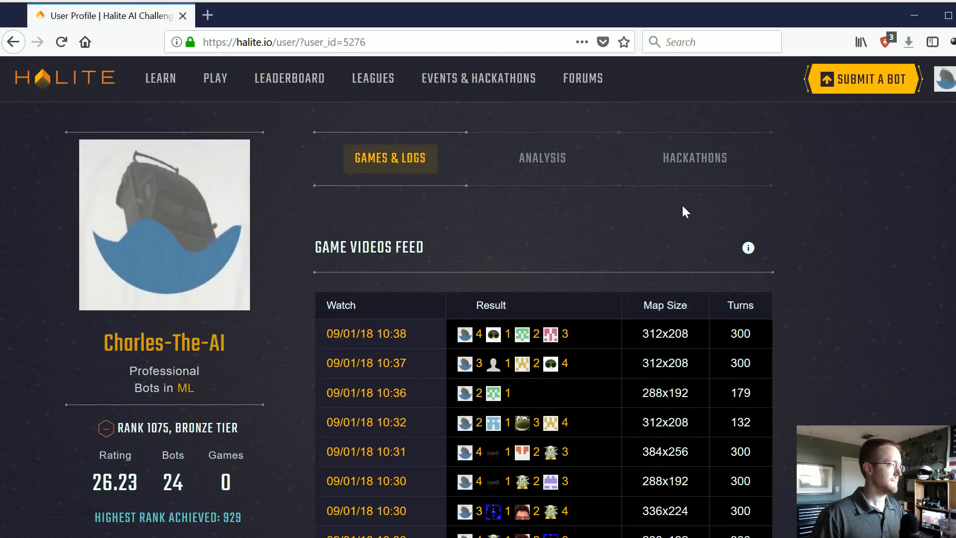
{"action": "scroll", "scroll_direction": "down", "scroll_amount": 3}
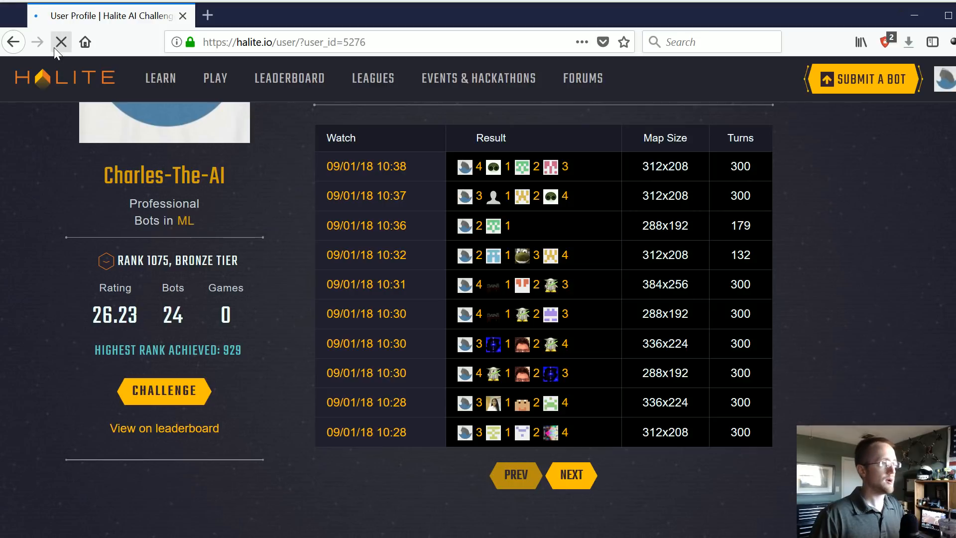
{"action": "left_click", "coordinate": [60, 42]}
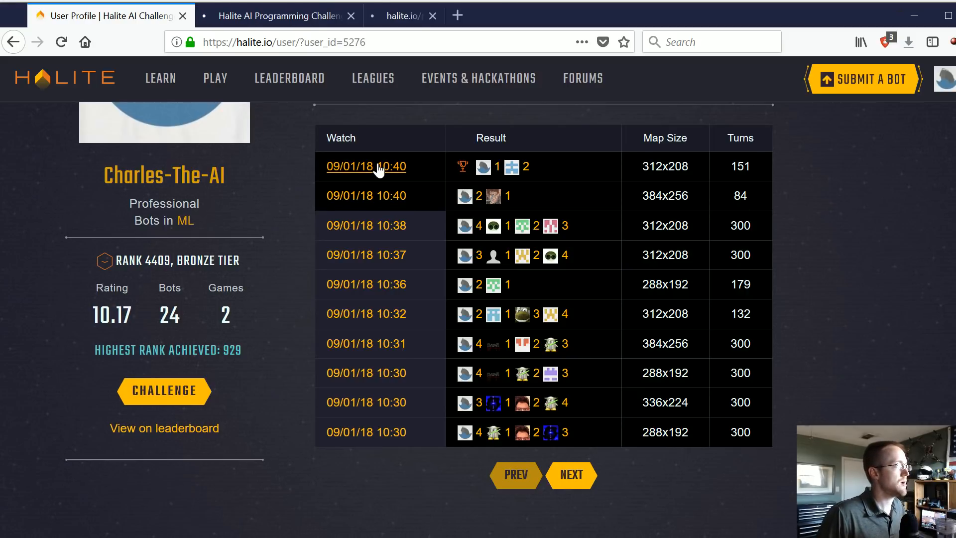
- Open the replay of a newly played game and raise its playback speed
{"action": "left_click", "coordinate": [367, 166]}
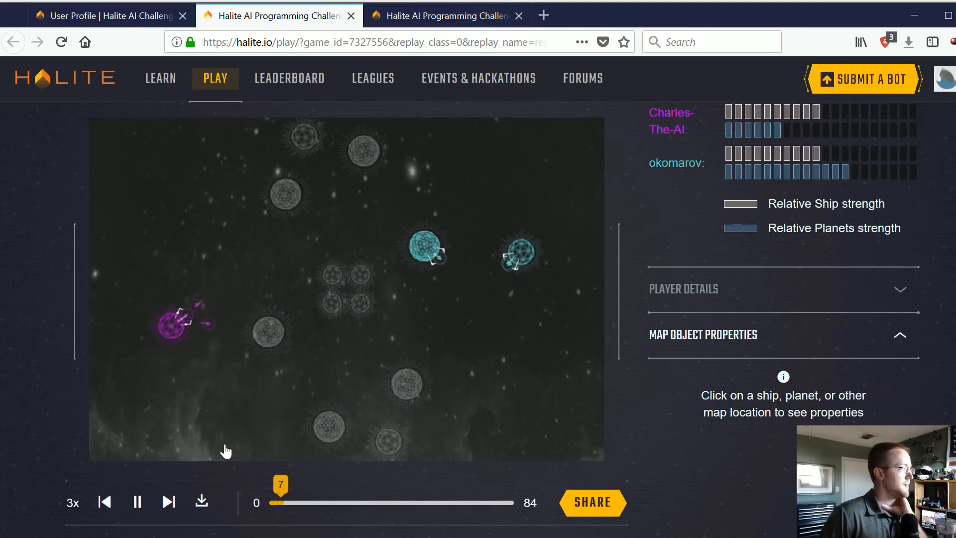
{"action": "left_click", "coordinate": [72, 502]}
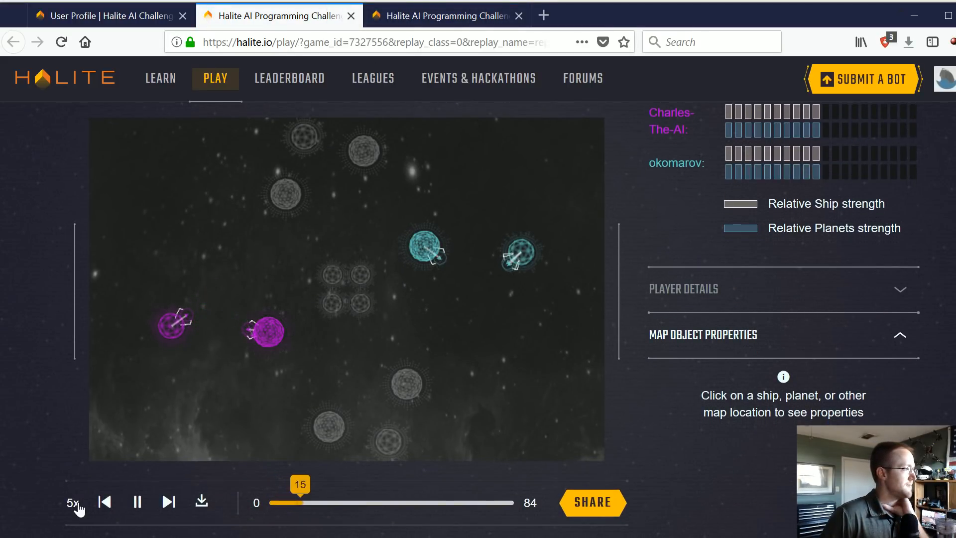
{"action": "left_click", "coordinate": [71, 502]}
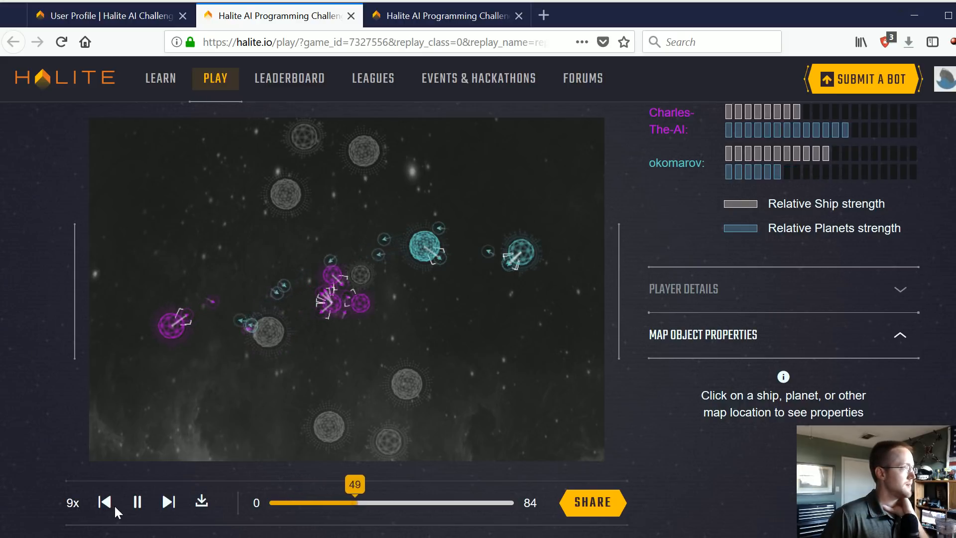
{"action": "left_click", "coordinate": [137, 502]}
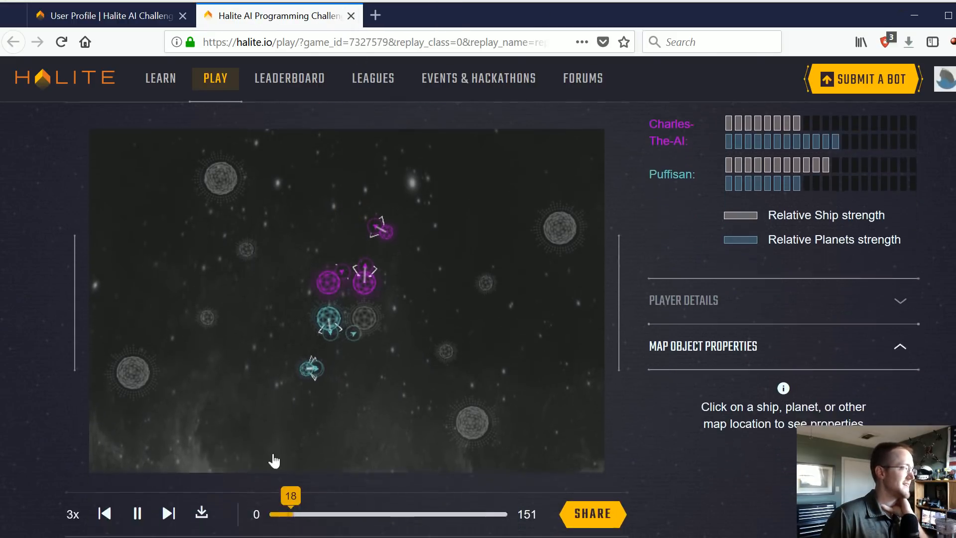
- Watch the 151-turn win against Puffisan at higher speed, down to the ships and health charts
{"action": "left_click", "coordinate": [72, 514]}
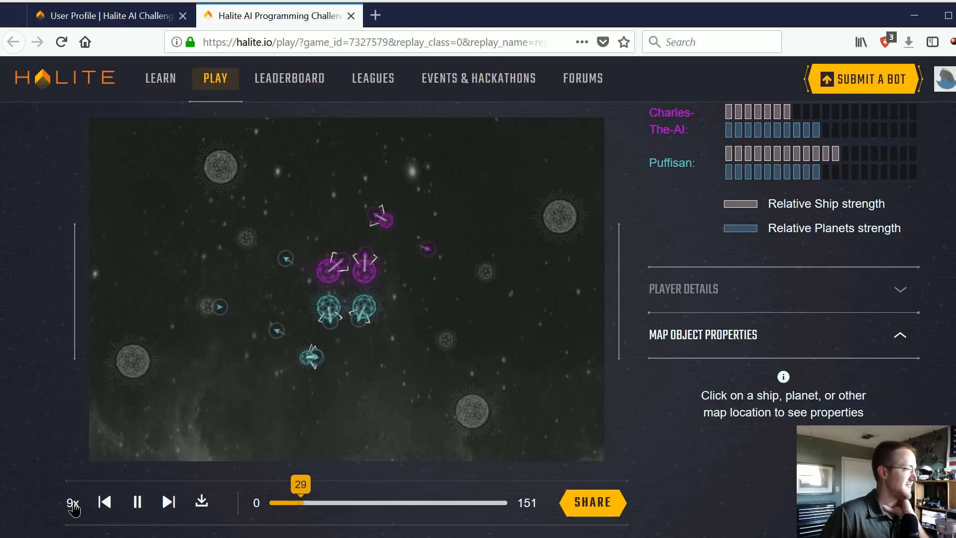
{"action": "left_click", "coordinate": [71, 502]}
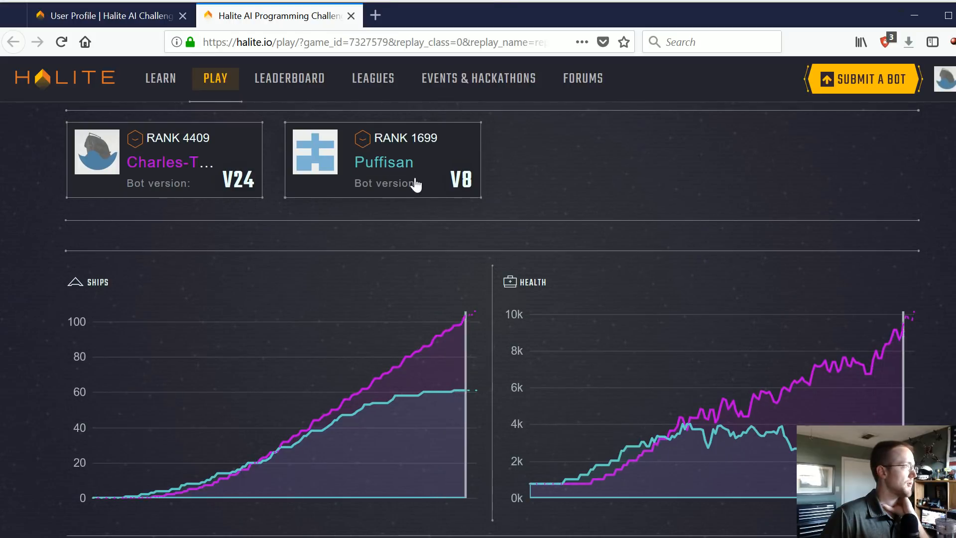
{"action": "left_click", "coordinate": [109, 15]}
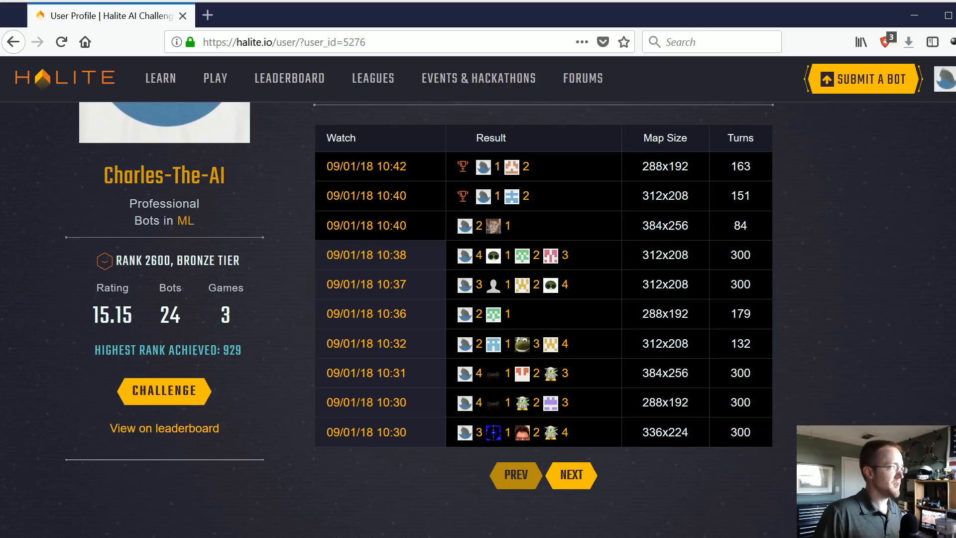
- Return from the replay to the profile page listing the new 163-turn win at rating 15.15
{"action": "double_click", "coordinate": [231, 350]}
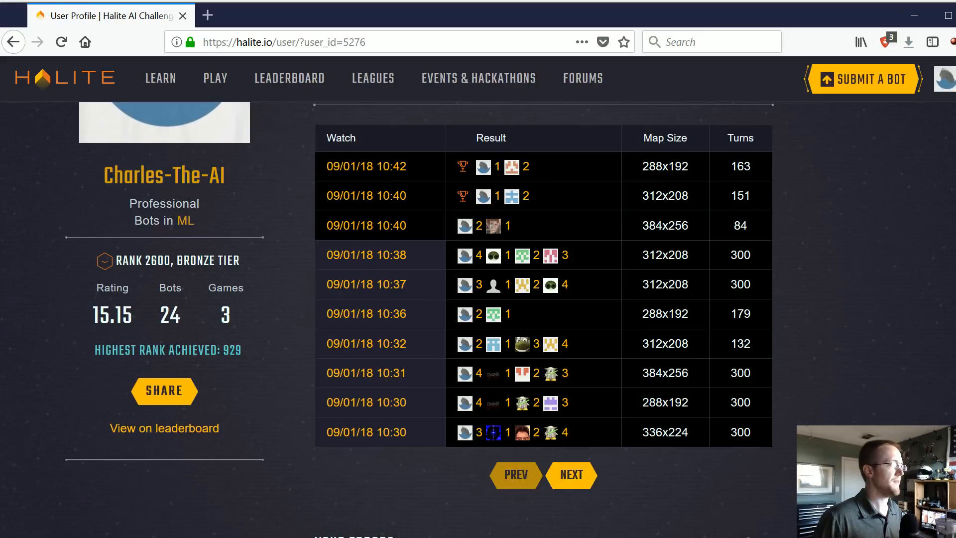
{"action": "double_click", "coordinate": [154, 260]}
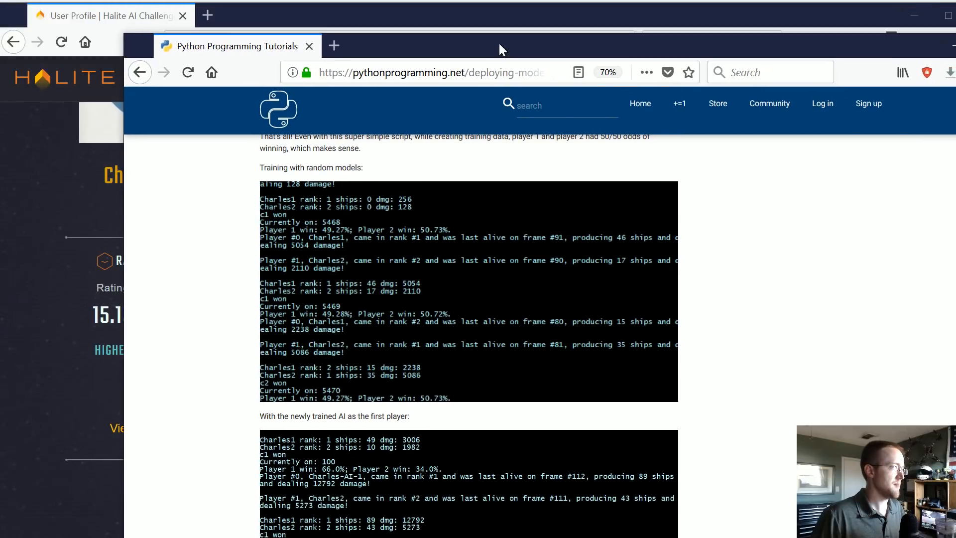
{"action": "mouse_move", "coordinate": [350, 374]}
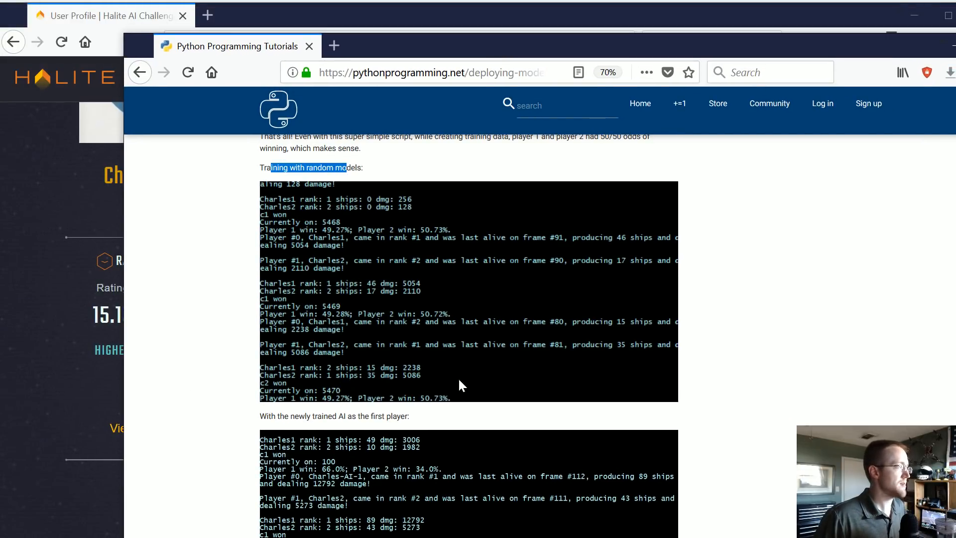
{"action": "mouse_move", "coordinate": [465, 418]}
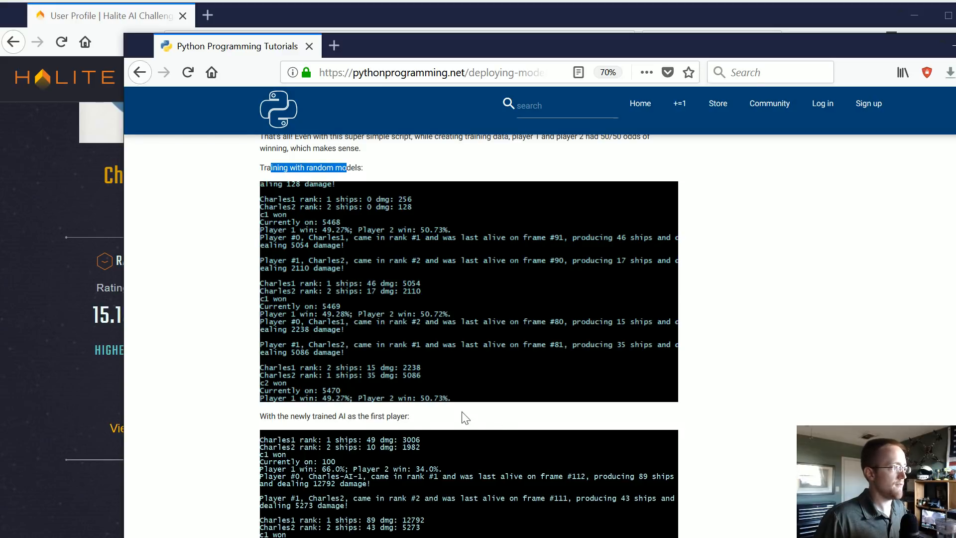
{"action": "mouse_move", "coordinate": [461, 403]}
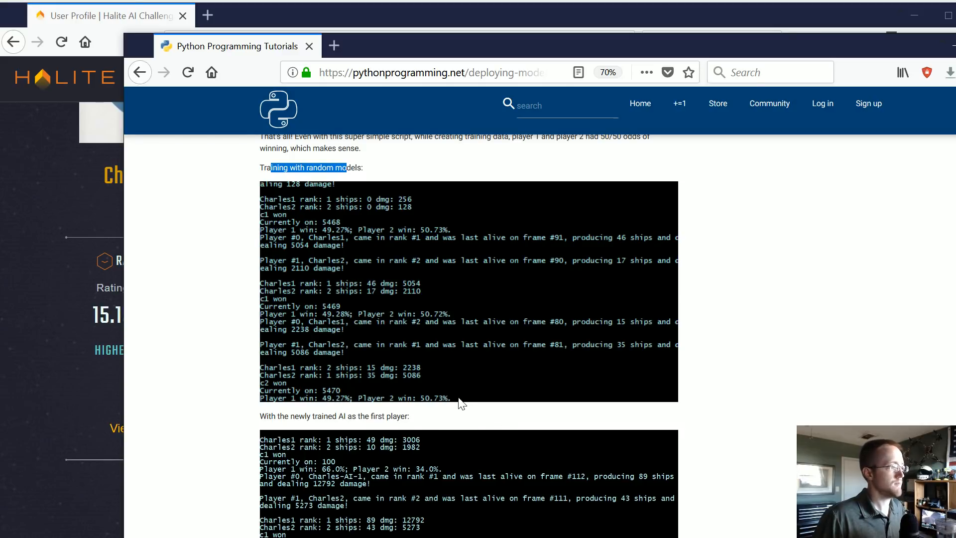
{"action": "scroll", "scroll_direction": "down", "scroll_amount": 3}
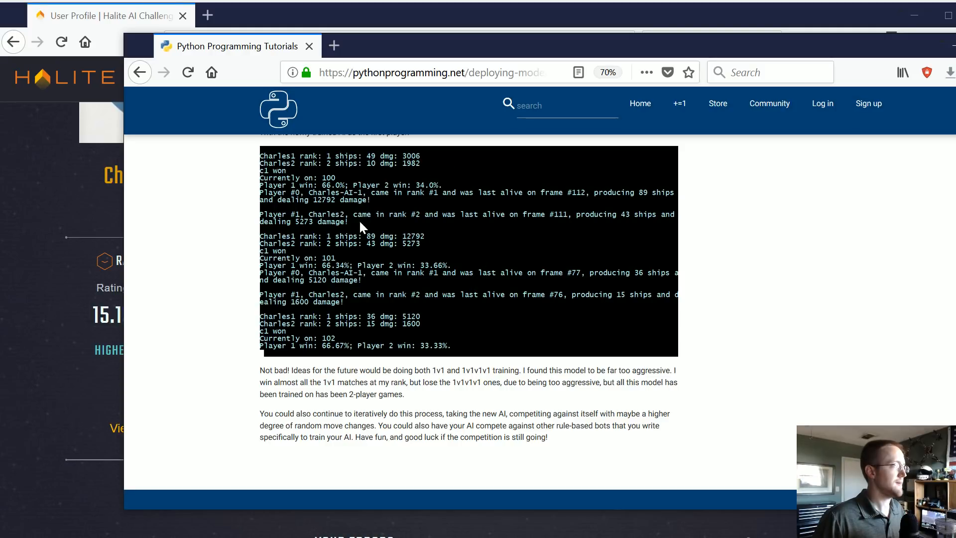
{"action": "mouse_move", "coordinate": [476, 281]}
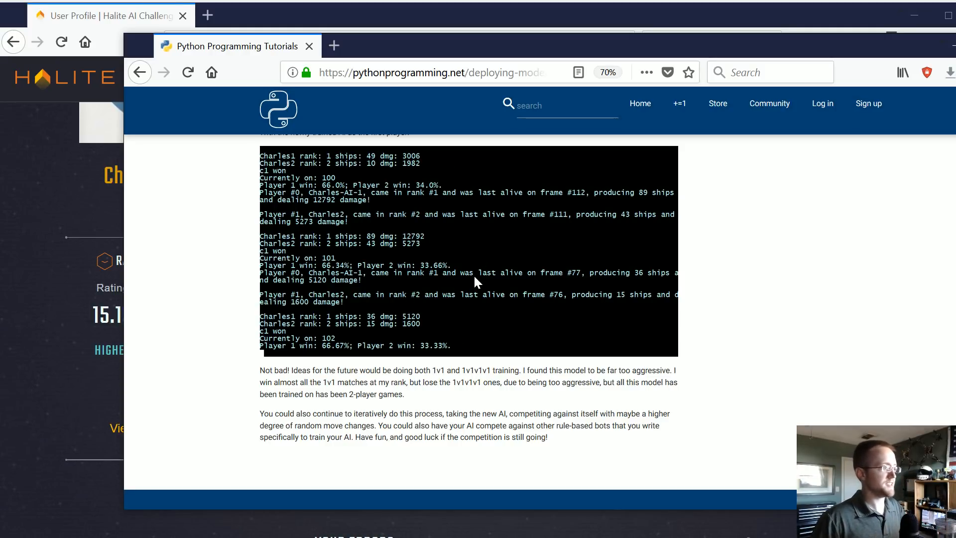
{"action": "mouse_move", "coordinate": [439, 341]}
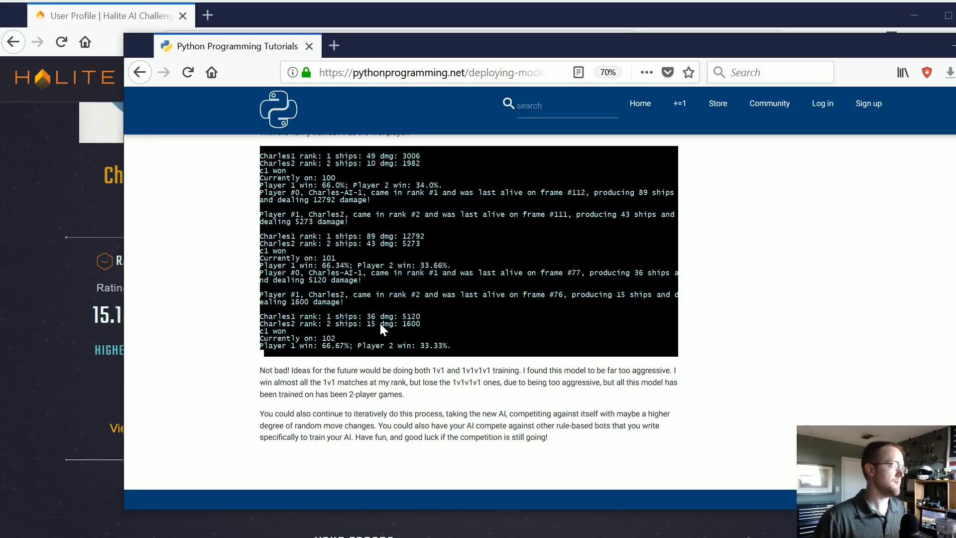
{"action": "mouse_move", "coordinate": [377, 59]}
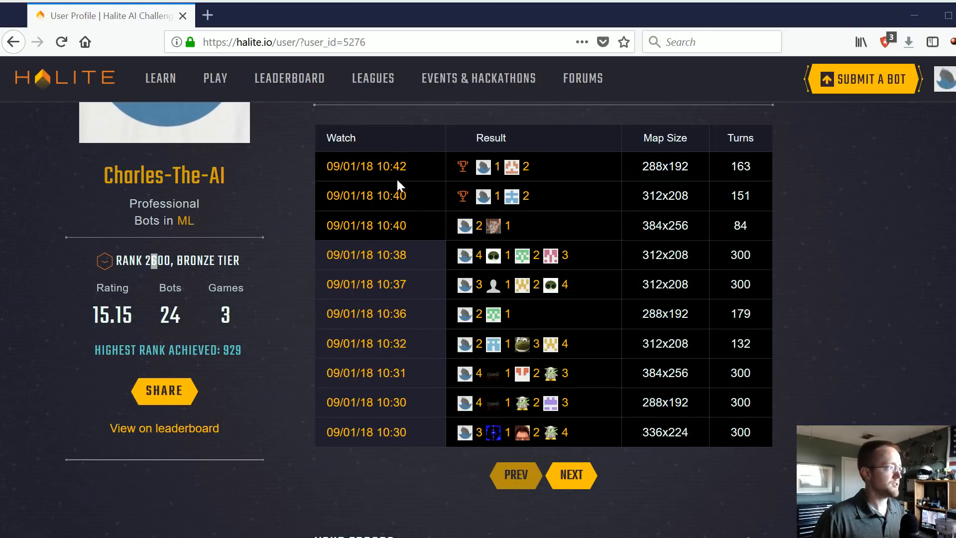
{"action": "mouse_move", "coordinate": [482, 247]}
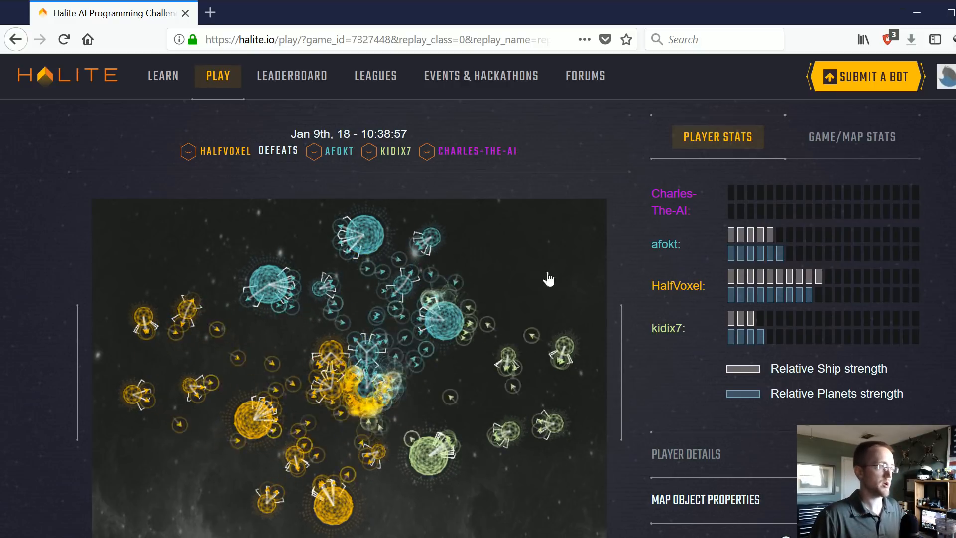
- Scroll through the four-player replay HalfVoxel won, then choose View Profile to return
{"action": "scroll", "scroll_direction": "down", "scroll_amount": 3}
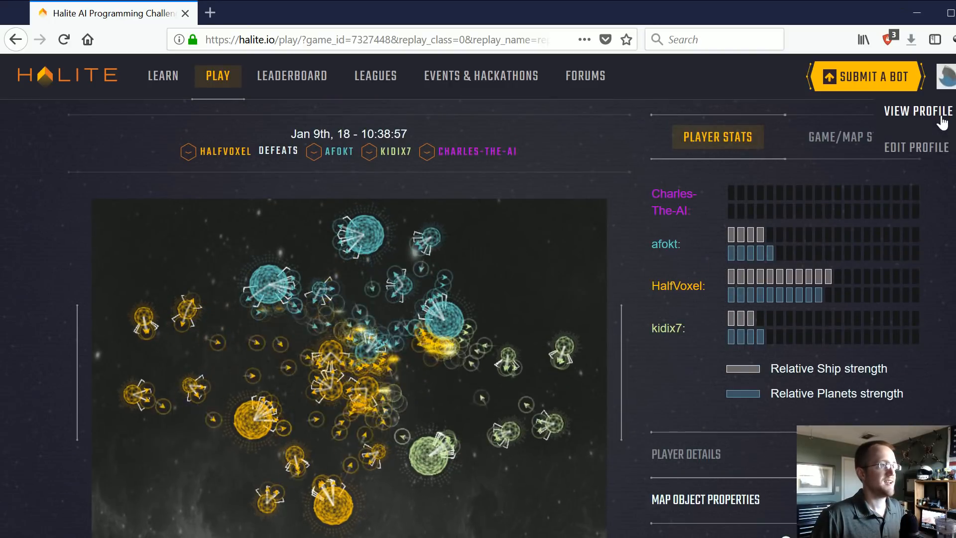
{"action": "left_click", "coordinate": [917, 110]}
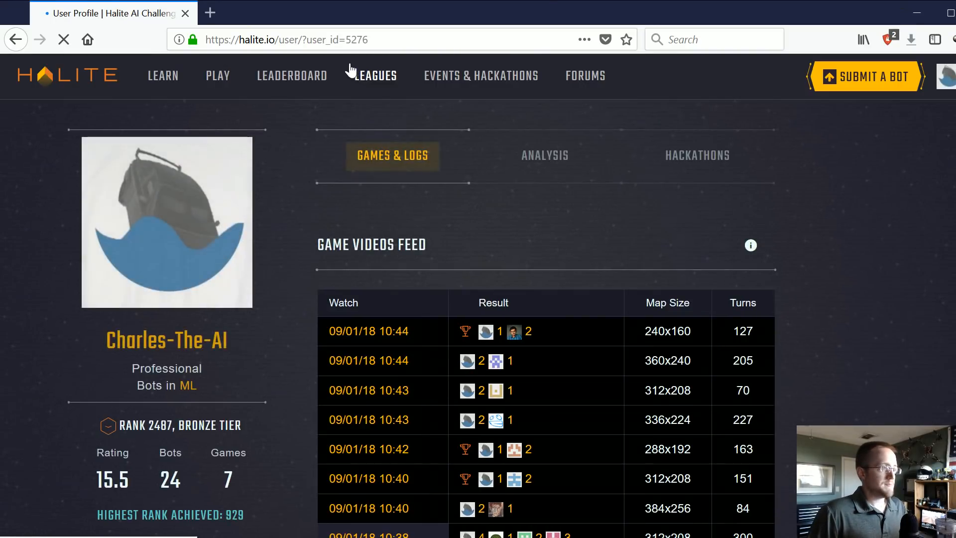
{"action": "scroll", "scroll_direction": "down", "scroll_amount": 3}
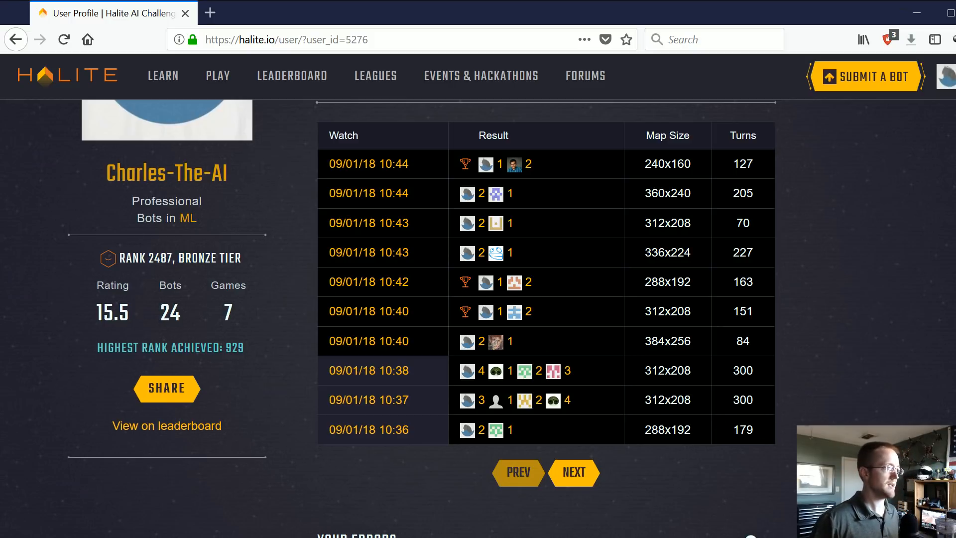
{"action": "mouse_move", "coordinate": [791, 267]}
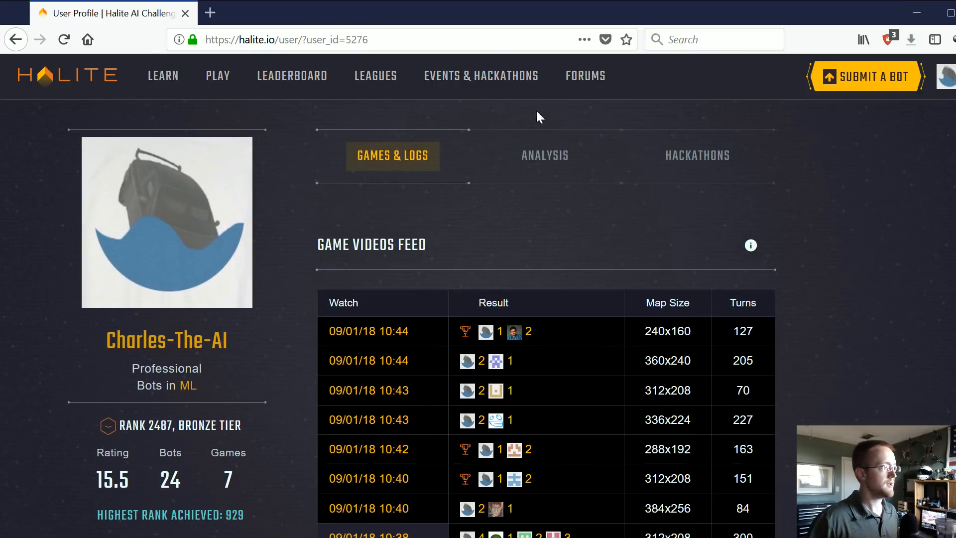
{"action": "mouse_move", "coordinate": [560, 186]}
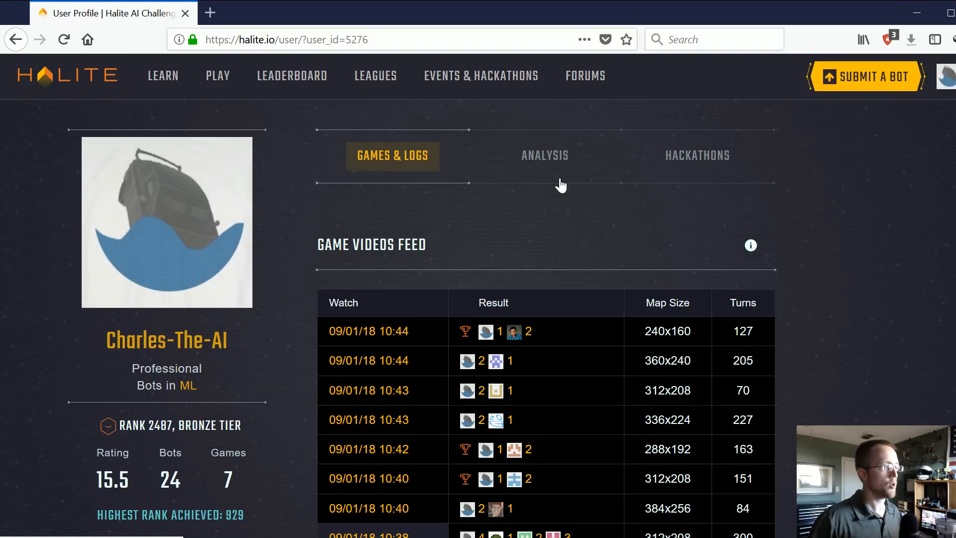
{"action": "mouse_move", "coordinate": [572, 206]}
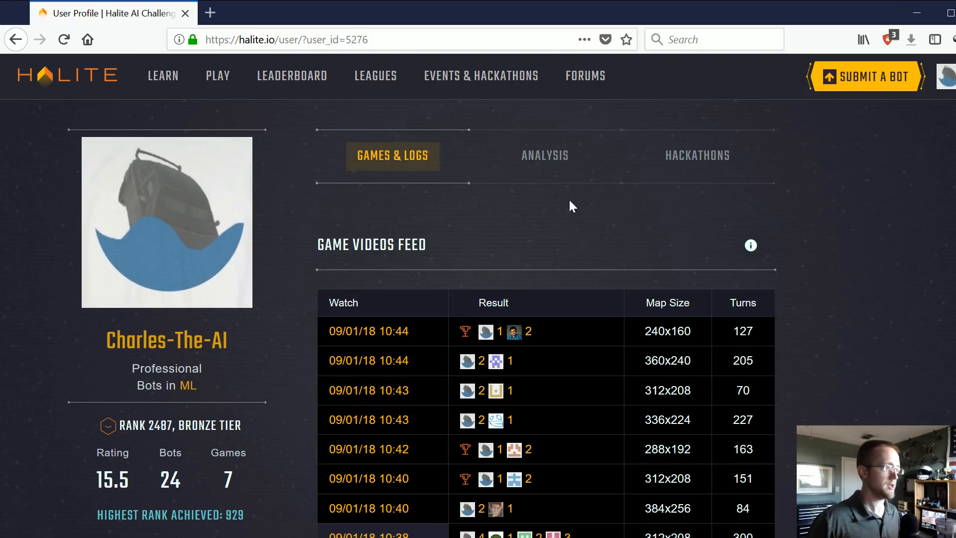
{"action": "mouse_move", "coordinate": [572, 230]}
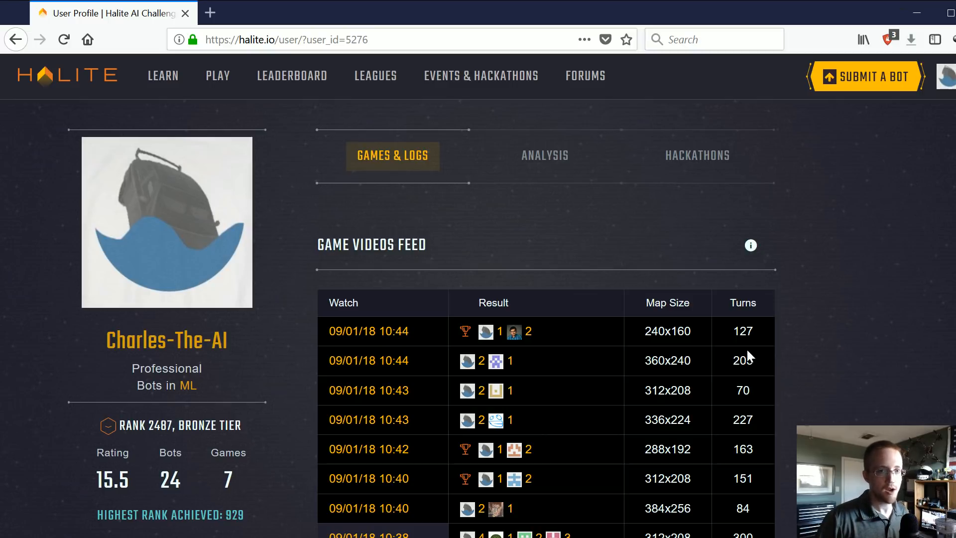
{"action": "mouse_move", "coordinate": [759, 351]}
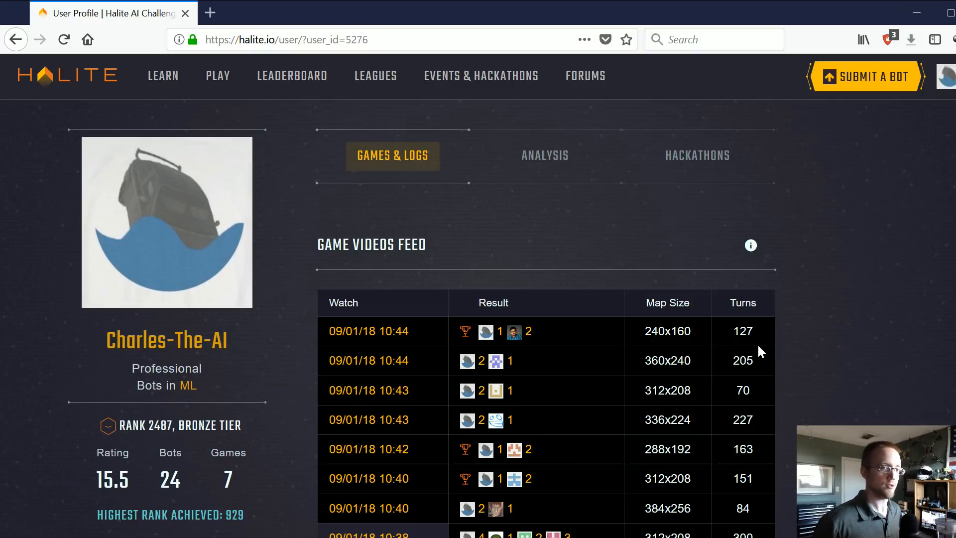